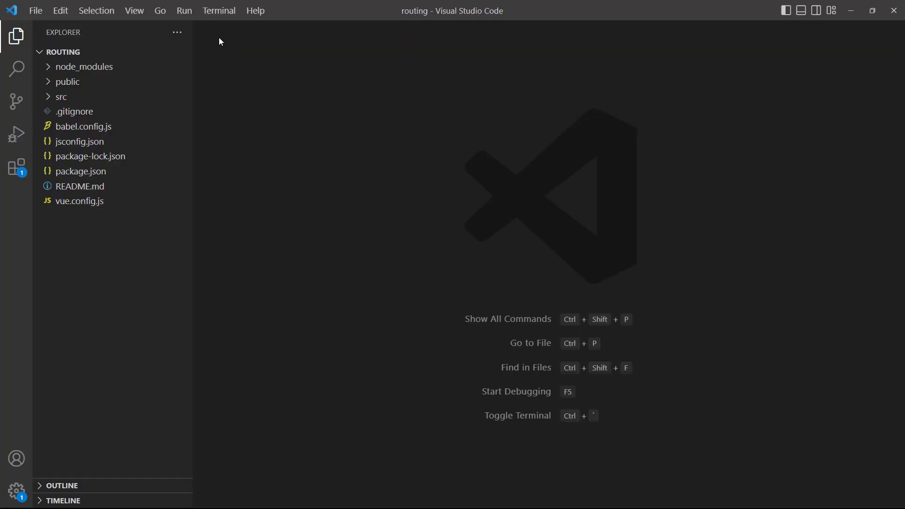
- Run npm install vue-router@next --save in a new terminal for the project
{"action": "left_click", "coordinate": [219, 10]}
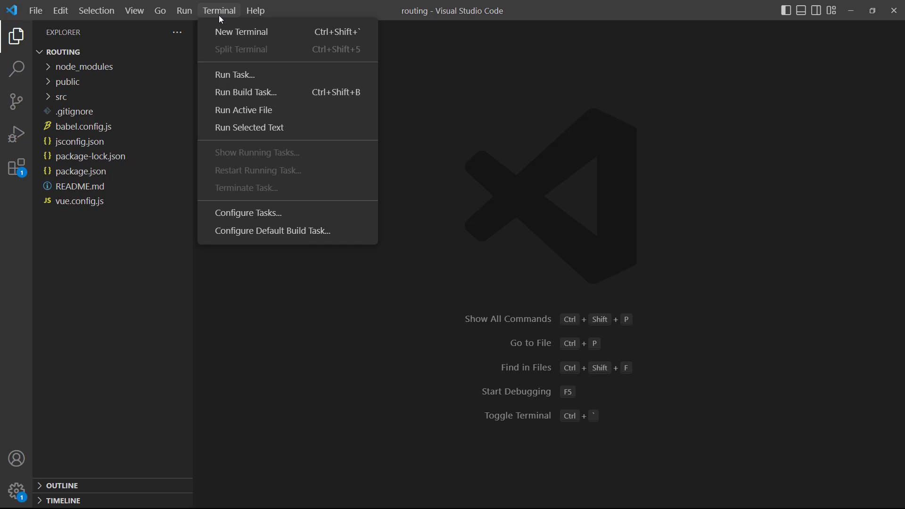
{"action": "left_click", "coordinate": [241, 32]}
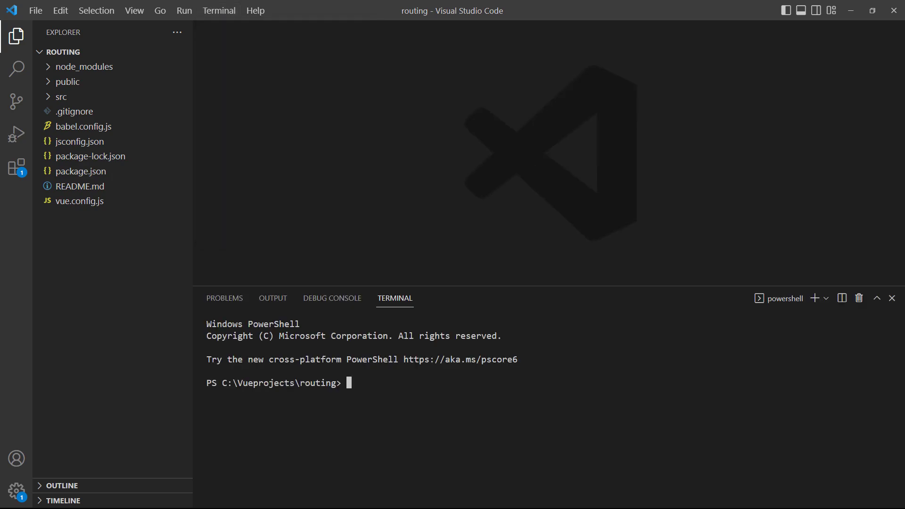
{"action": "type", "text": "npm install v"}
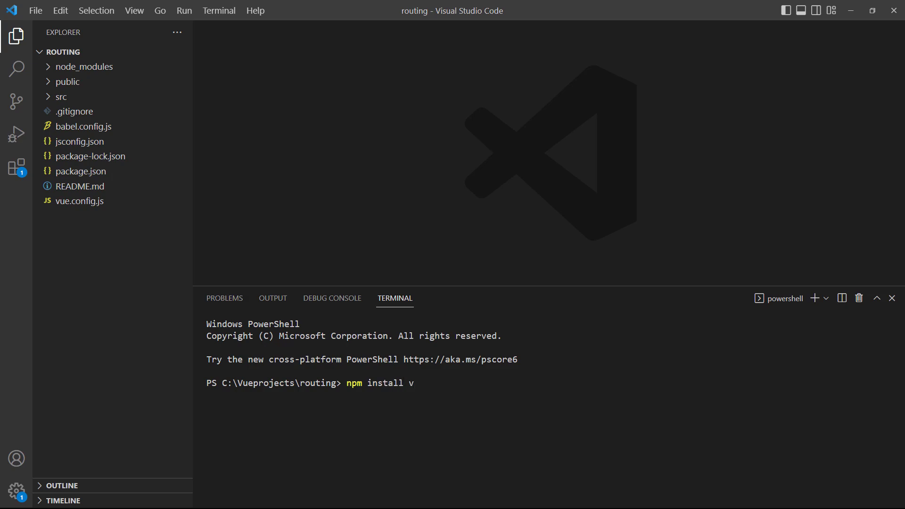
{"action": "type", "text": "ue-router@next"}
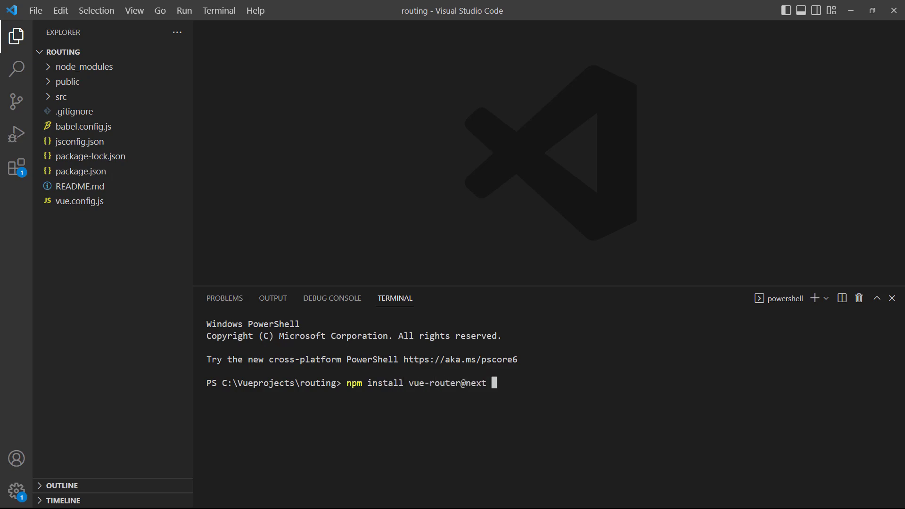
{"action": "type", "text": "--save"}
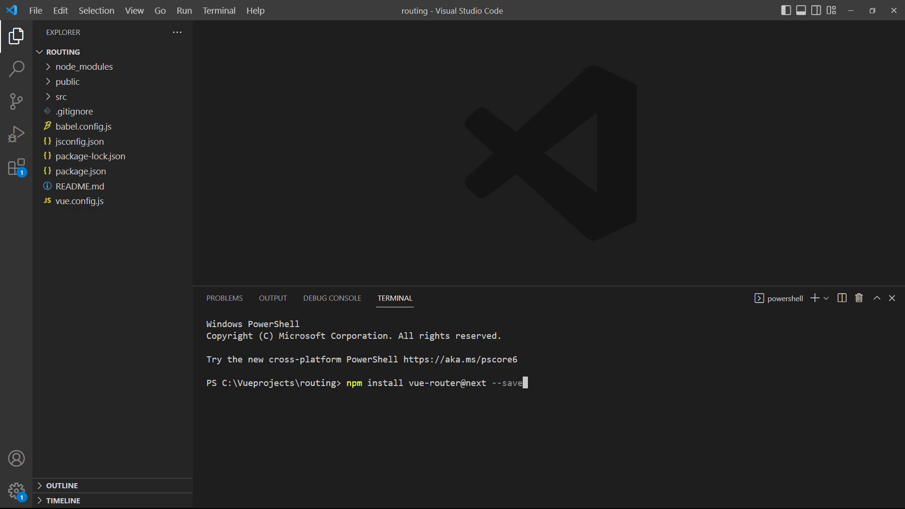
{"action": "key", "text": "Return"}
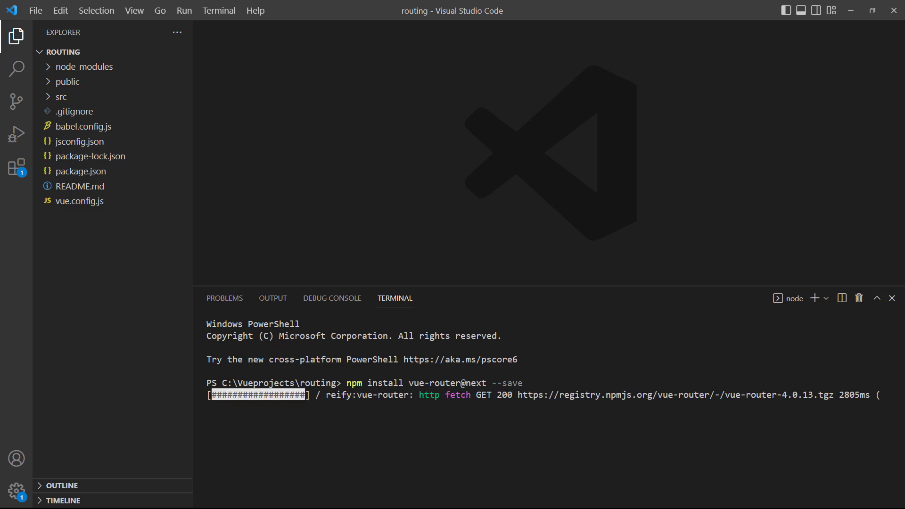
- View package.json to confirm vue-router ^4.0.13 is a dependency, then close it
{"action": "left_click", "coordinate": [80, 170]}
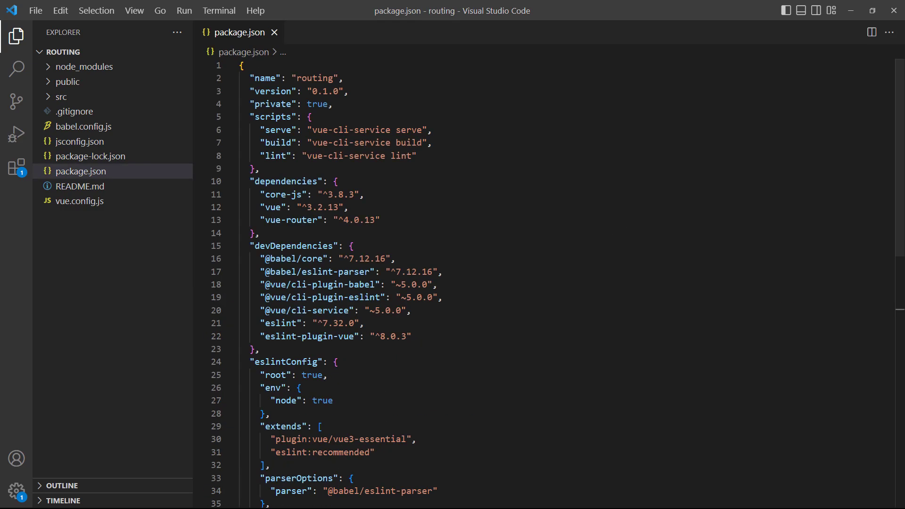
{"action": "left_click", "coordinate": [274, 33]}
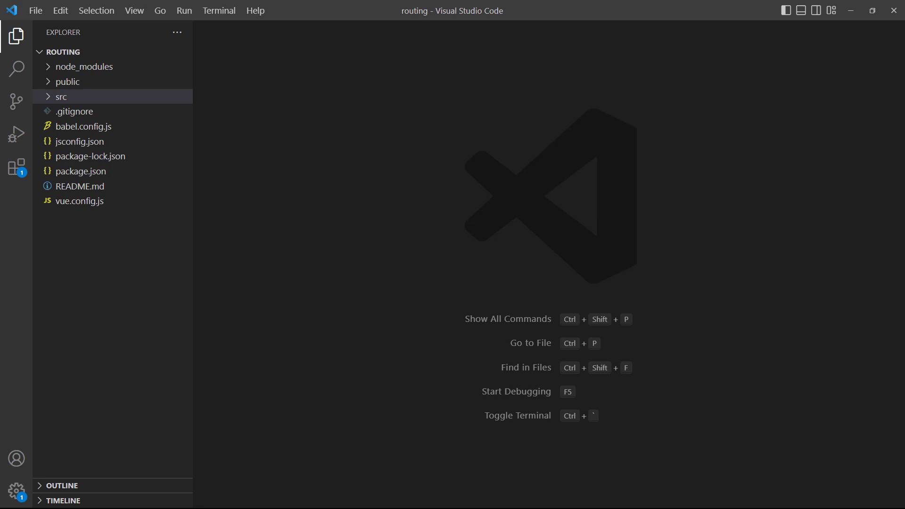
- Start a new folder named router inside the src folder
{"action": "left_click", "coordinate": [61, 96]}
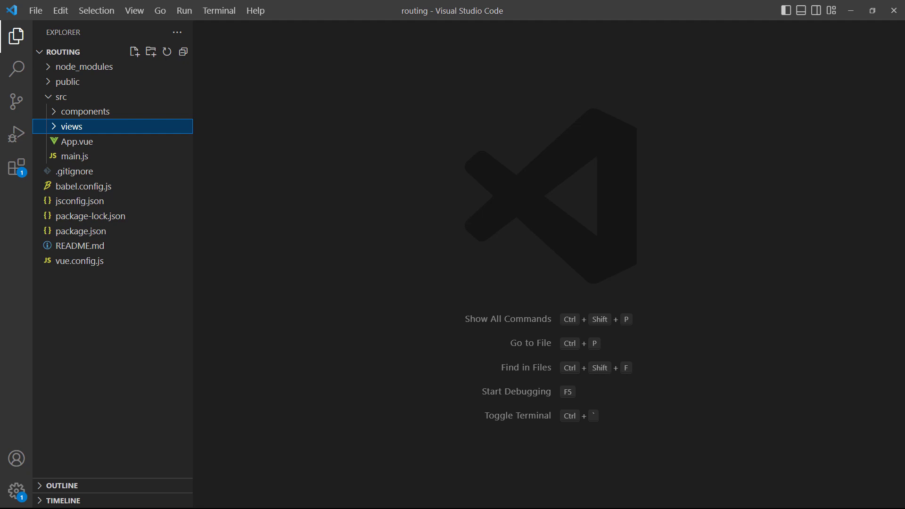
{"action": "left_click", "coordinate": [150, 51]}
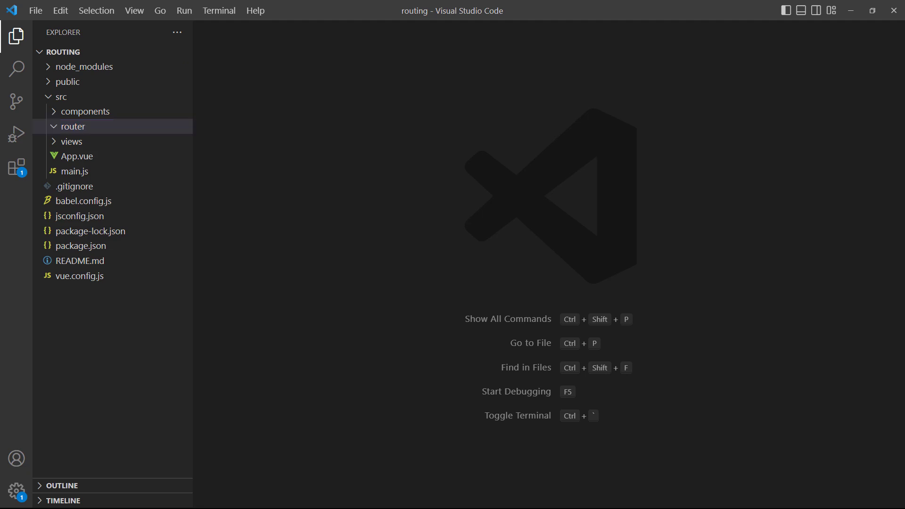
- Create router/index.js importing createRouter from 'vue-router' and begin const router = createRouter({
{"action": "left_click", "coordinate": [134, 51]}
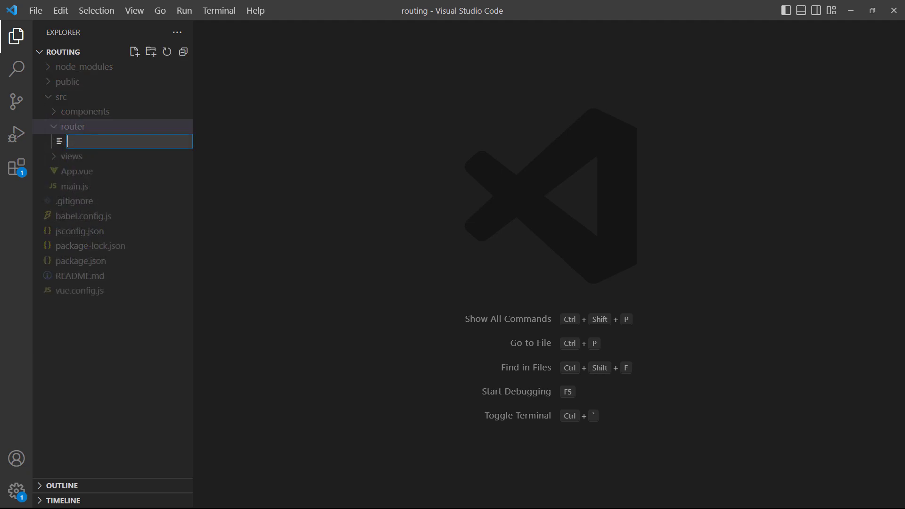
{"action": "type", "text": "index.js"}
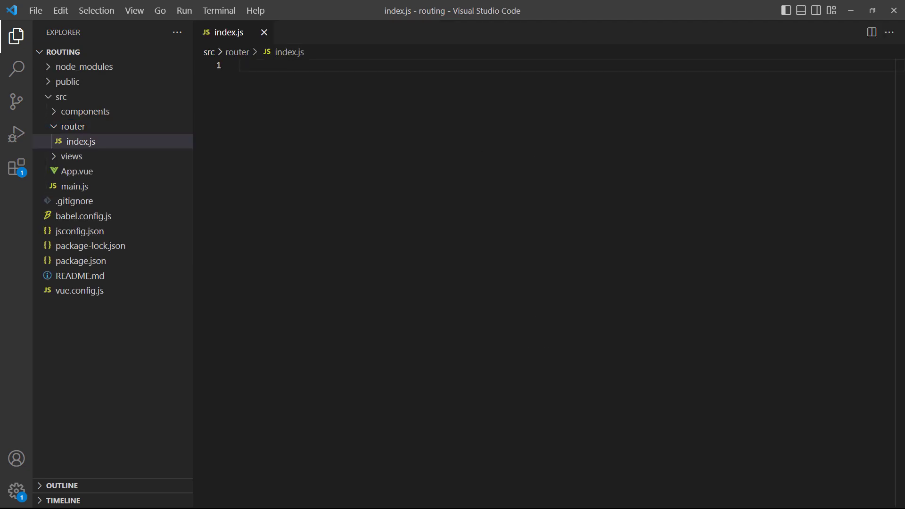
{"action": "type", "text": "import { createRouter}"}
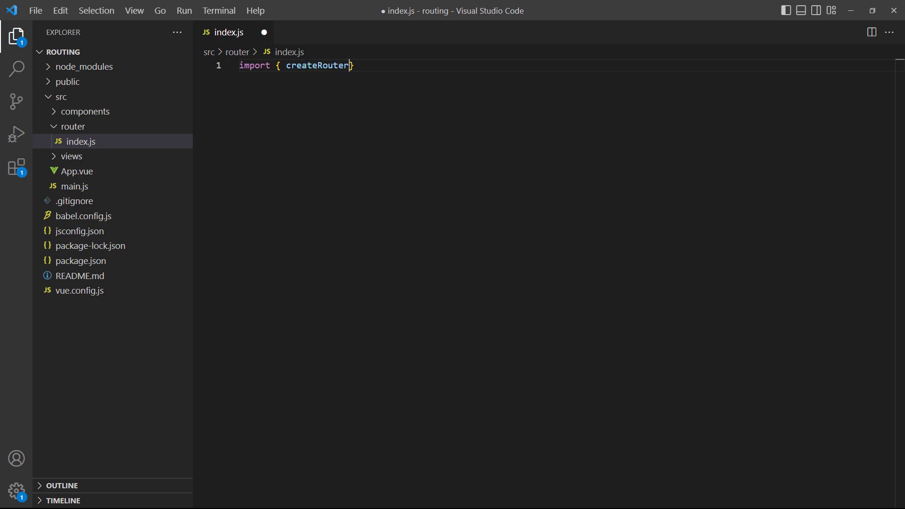
{"action": "type", "text": "} from 'vue-router"}
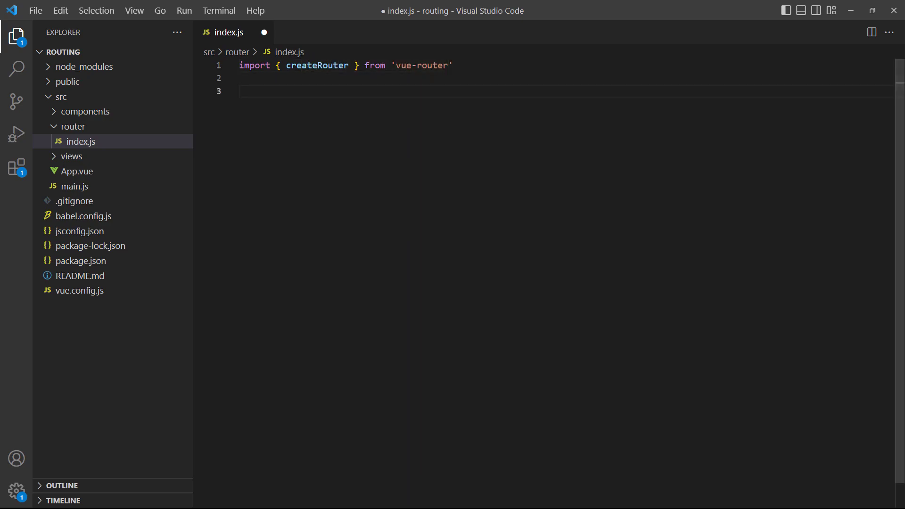
{"action": "type", "text": "const router ="}
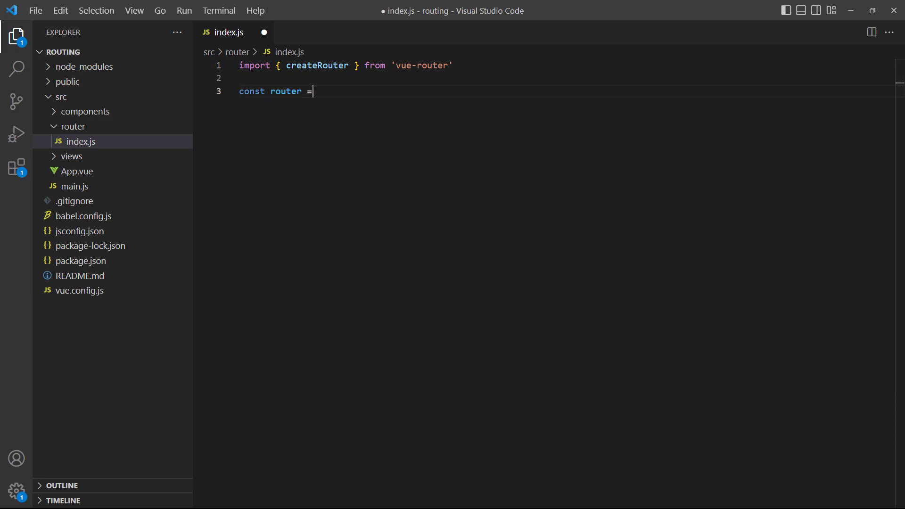
{"action": "type", "text": "createRouter({"}
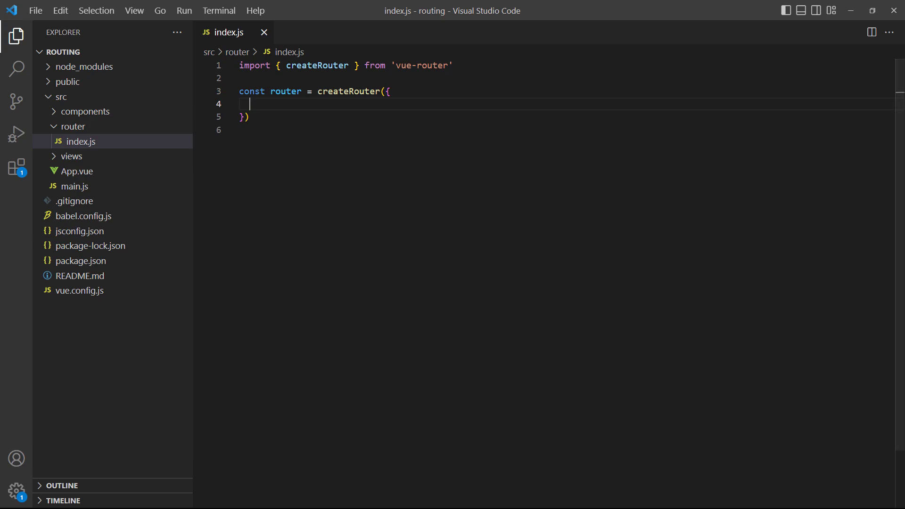
- Add createWebHistory to the import and history option, export default router, then switch to main.js
{"action": "left_click", "coordinate": [249, 104]}
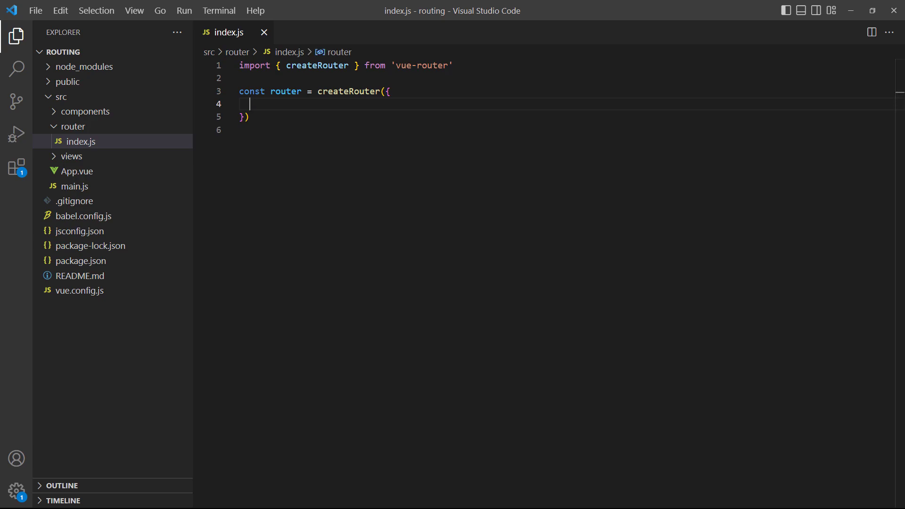
{"action": "type", "text": ", createWebHistory"}
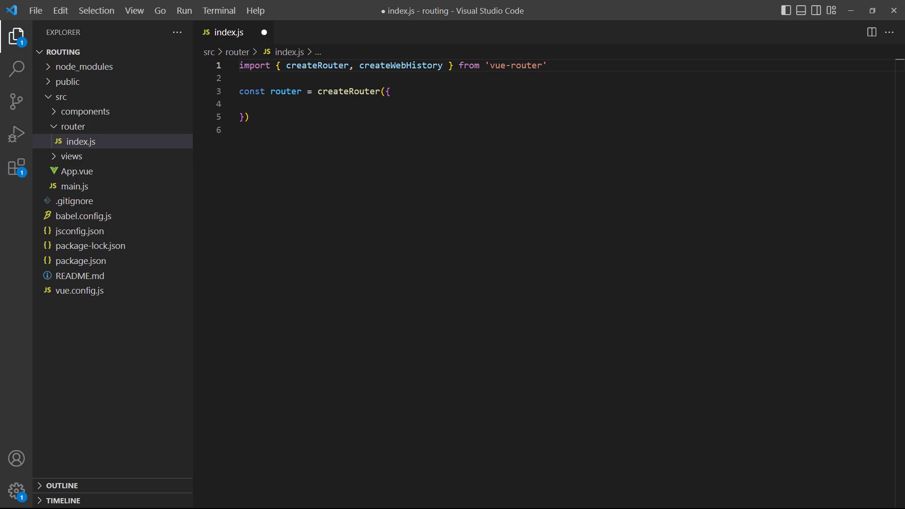
{"action": "left_click", "coordinate": [444, 65]}
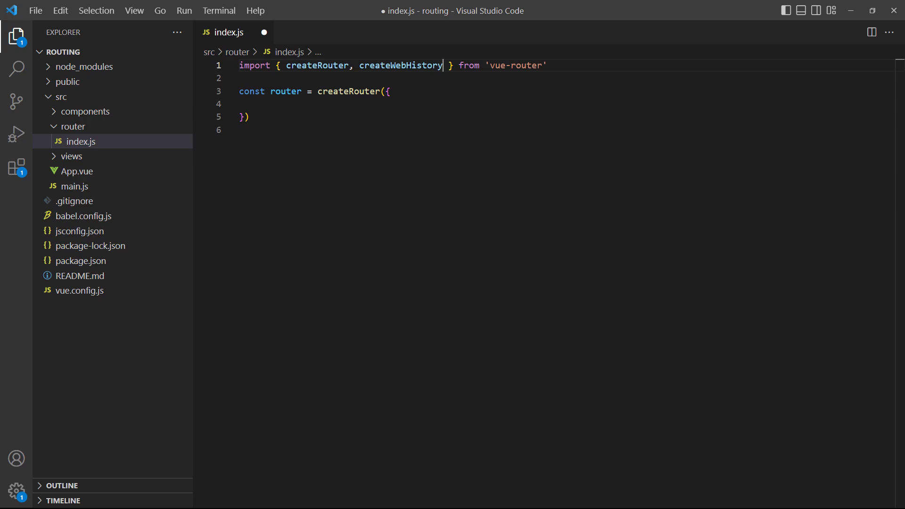
{"action": "type", "text": "history: createWebHistory("}
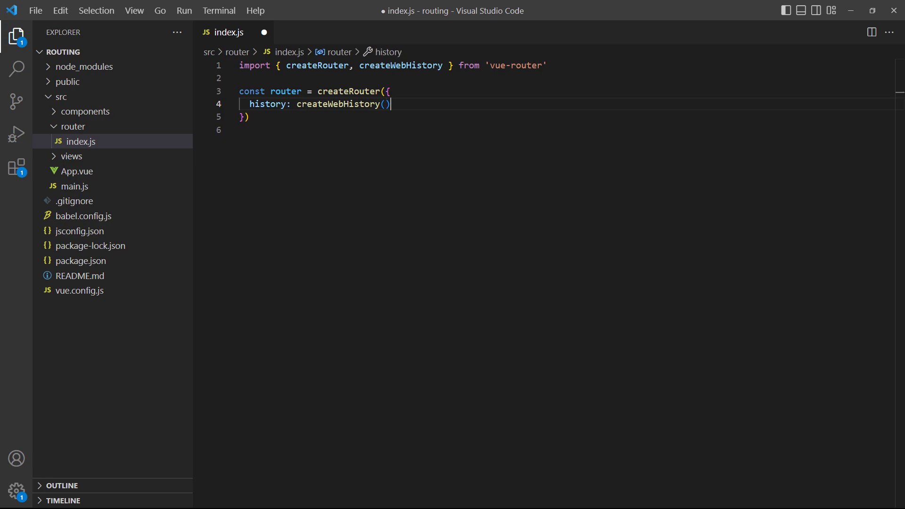
{"action": "type", "text": ","}
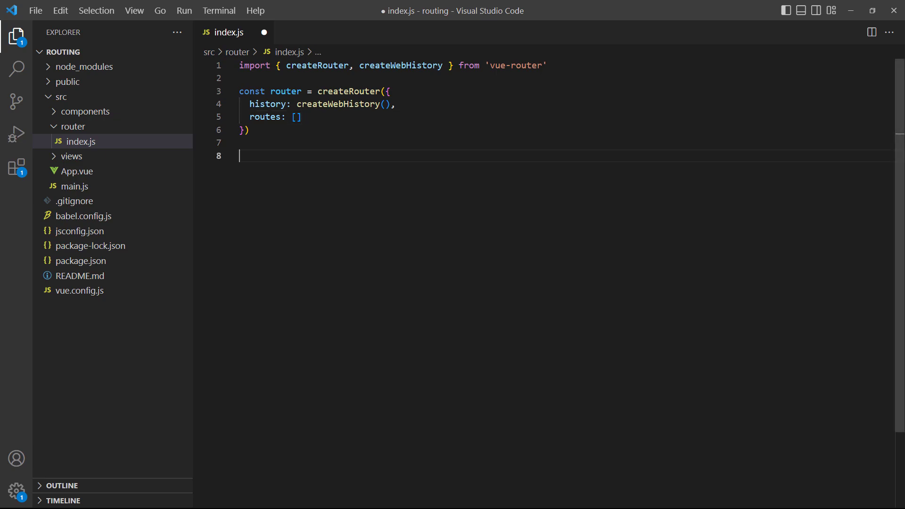
{"action": "type", "text": "export default router"}
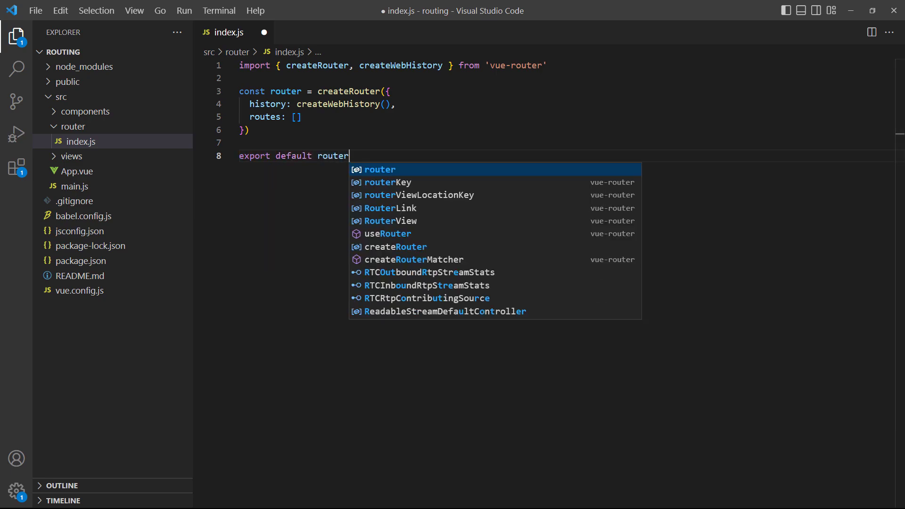
{"action": "left_click", "coordinate": [74, 186]}
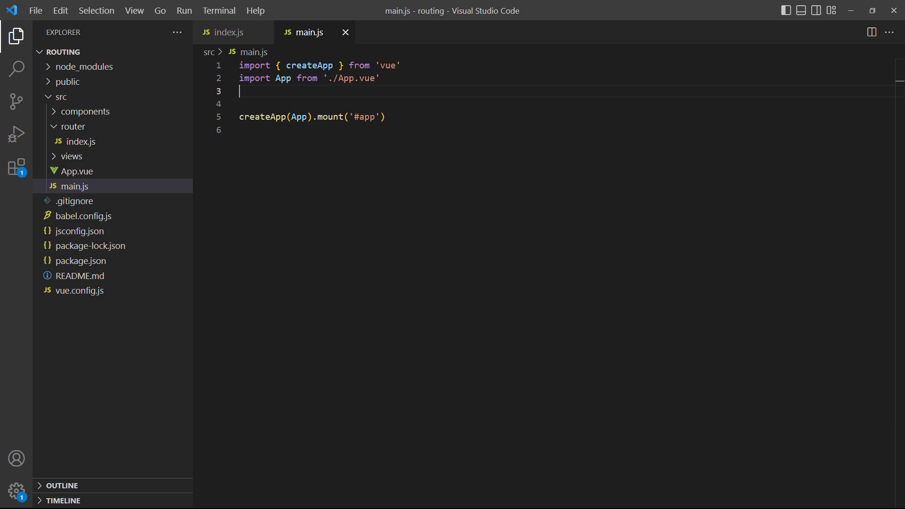
- In main.js import the router and register it with app.use(router)
{"action": "type", "text": "import router from './router"}
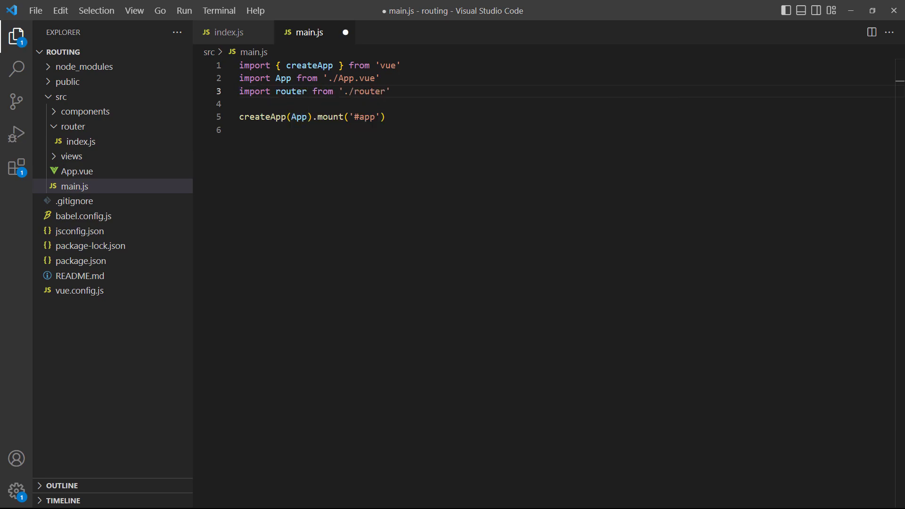
{"action": "type", "text": "const app ="}
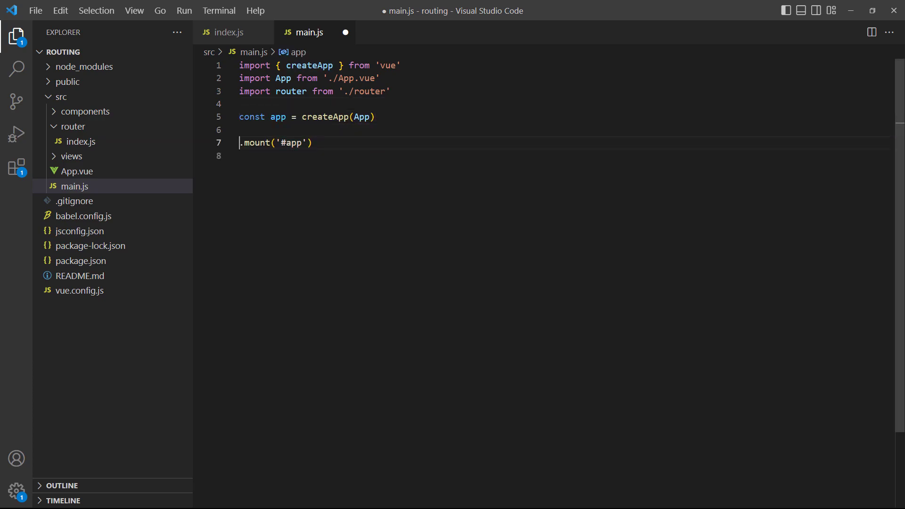
{"action": "type", "text": "app"}
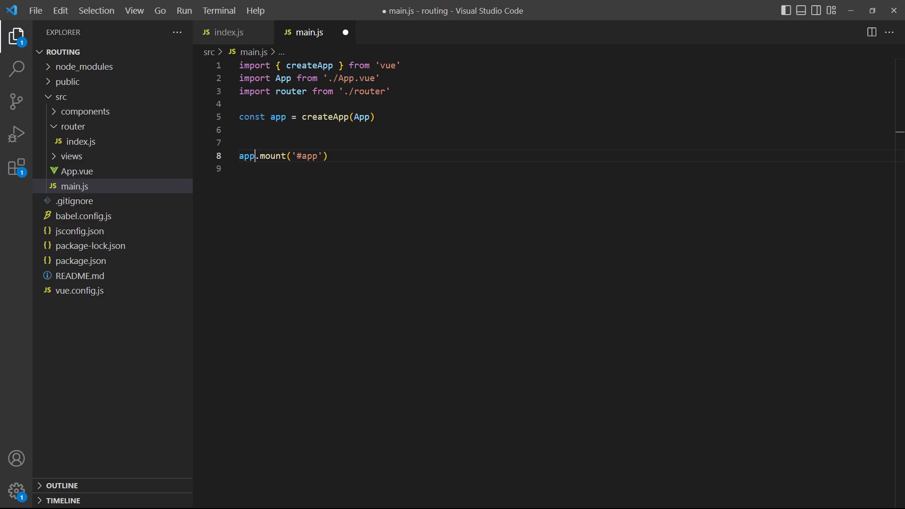
{"action": "type", "text": "app.use(router"}
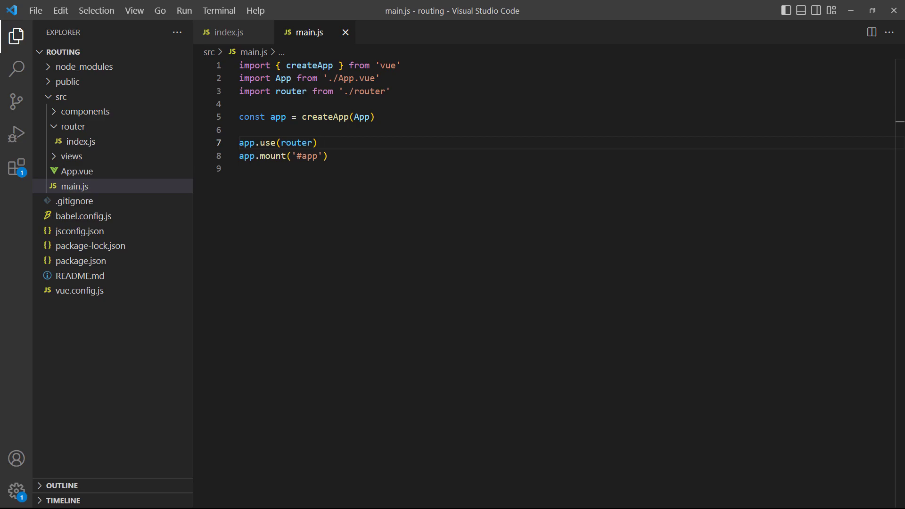
{"action": "left_click", "coordinate": [317, 143]}
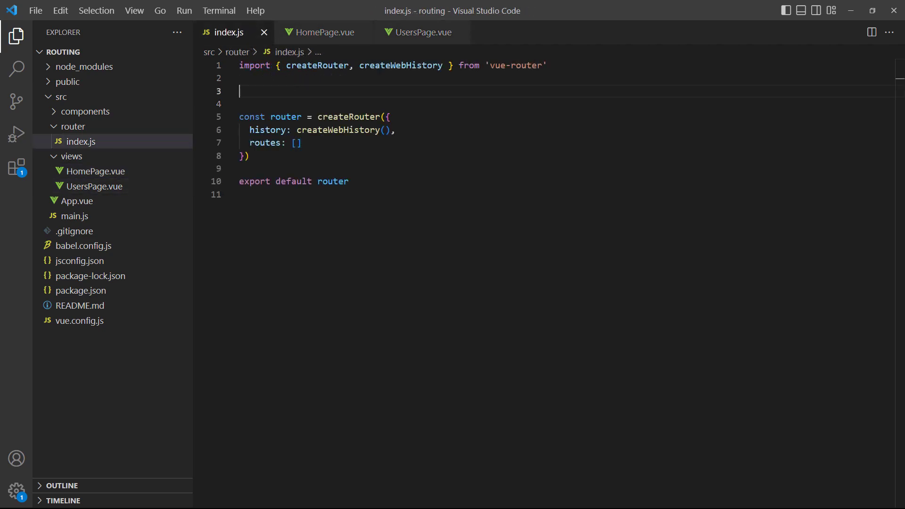
- Import HomePage from '../views/HomePage' and define routes '/' to HomePage and the UsersPage route, then save
{"action": "type", "text": "import HomePage fr"}
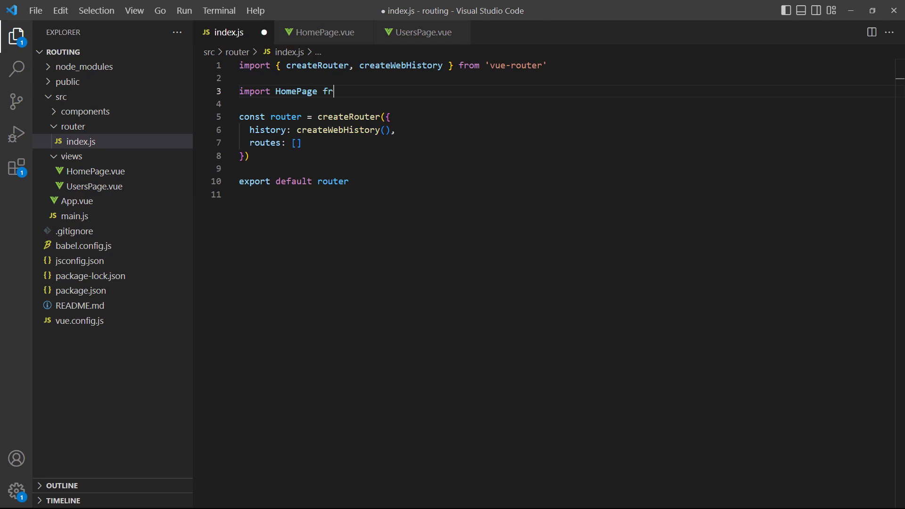
{"action": "type", "text": "om '../views/HomePage'"}
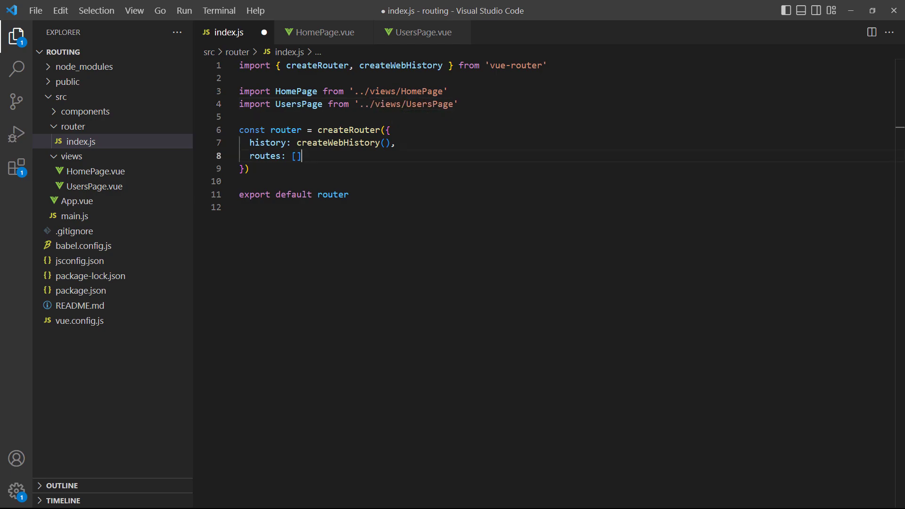
{"action": "type", "text": "{"}
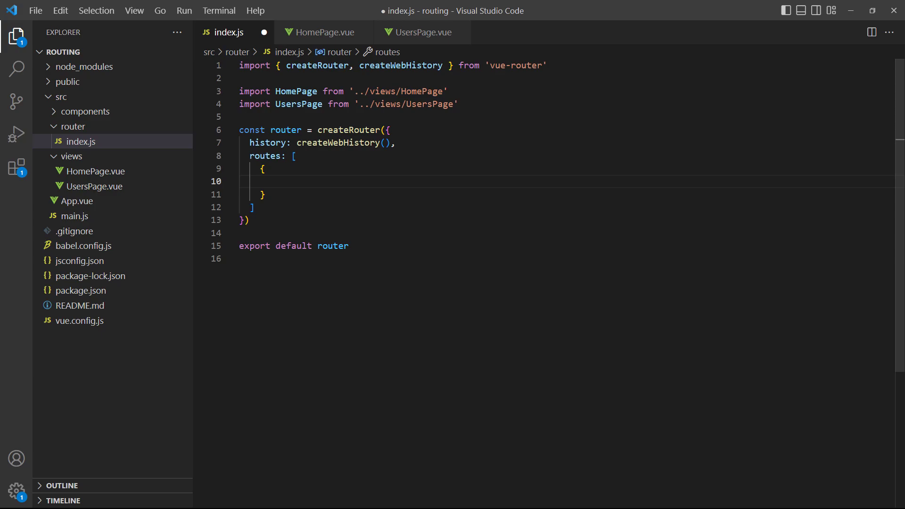
{"action": "type", "text": "path: '/',"}
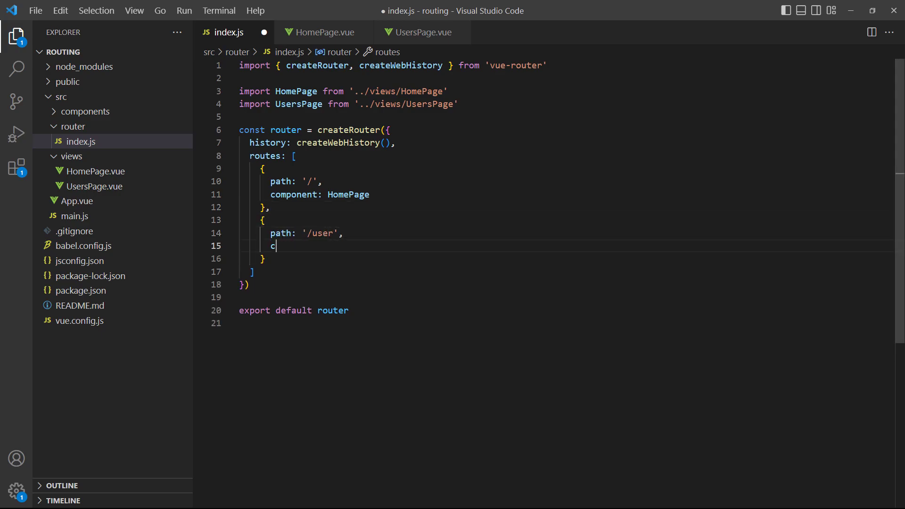
{"action": "type", "text": "omponent: UsersPage"}
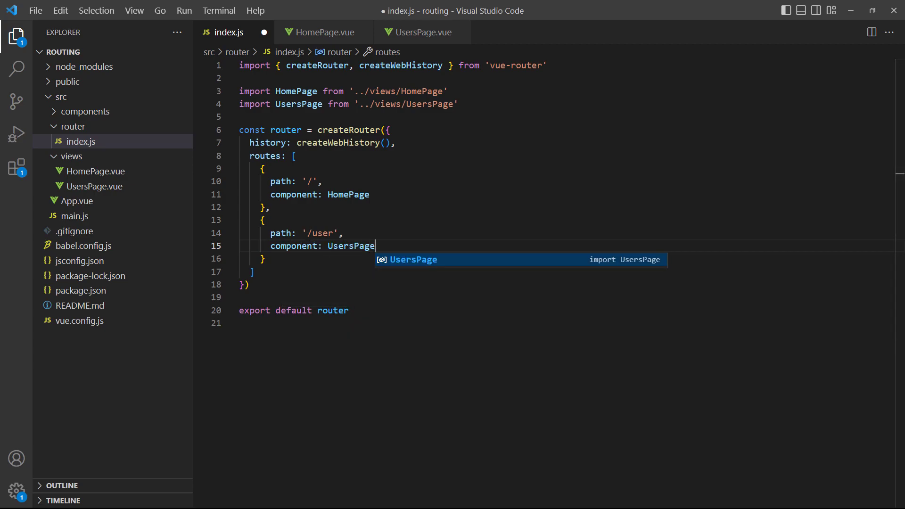
{"action": "key", "text": "Escape"}
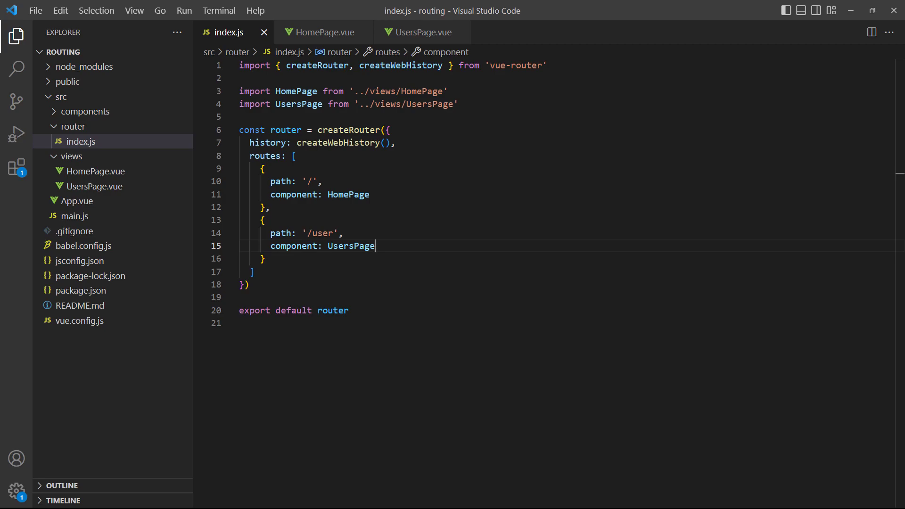
- Rewrite App.vue's template with a links div followed by <router-view />
{"action": "left_click", "coordinate": [76, 201]}
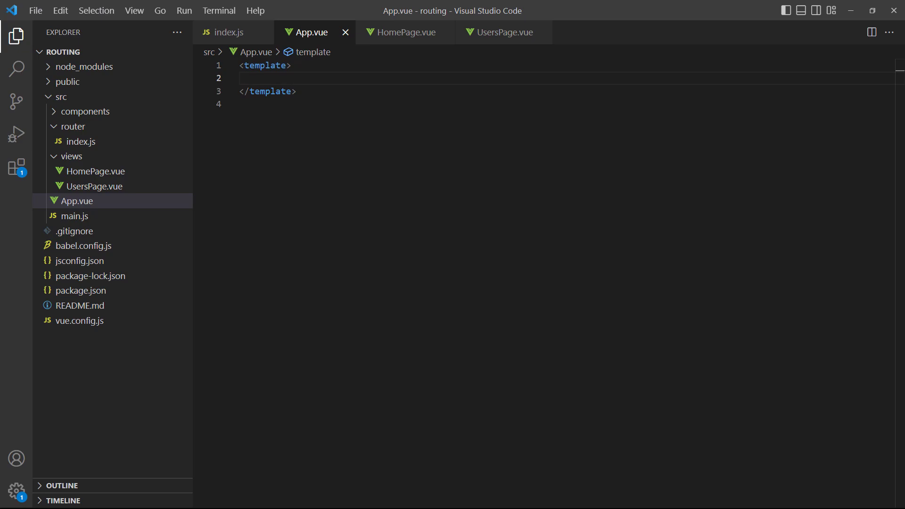
{"action": "type", "text": "<router-view />"}
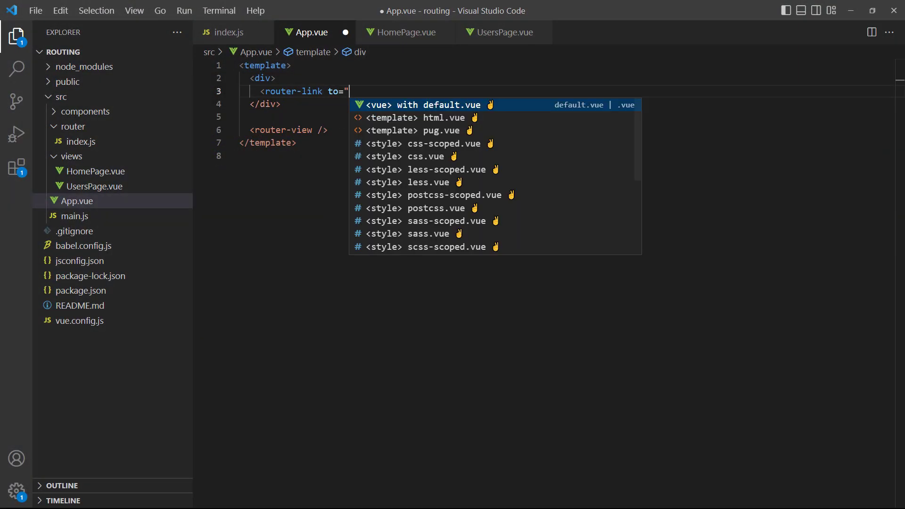
- Add the <router-link to="/">Home</router-link> navigation link to the App template
{"action": "type", "text": "/\">Home</router-li"}
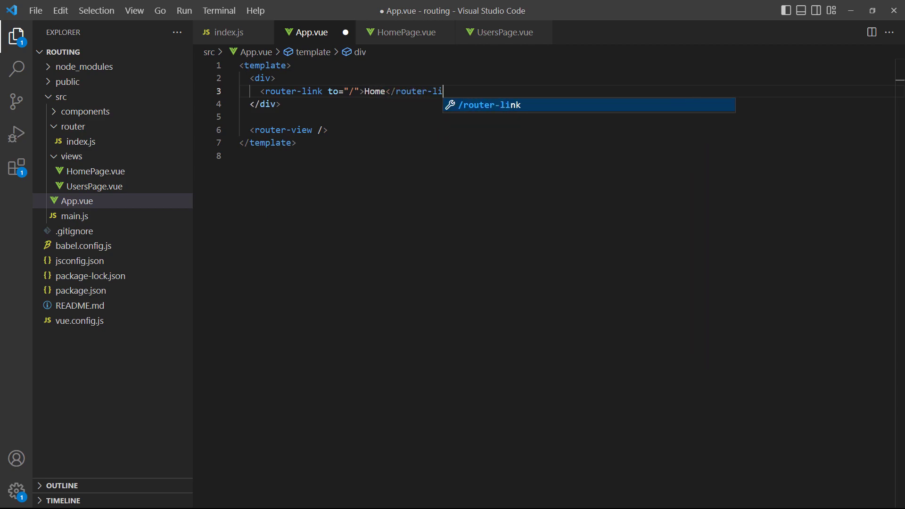
{"action": "key", "text": "Enter"}
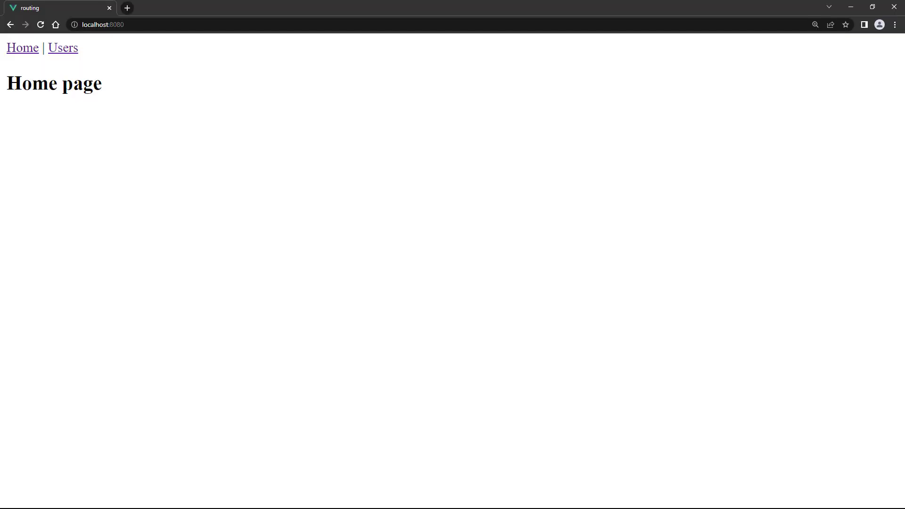
{"action": "mouse_move", "coordinate": [98, 53]}
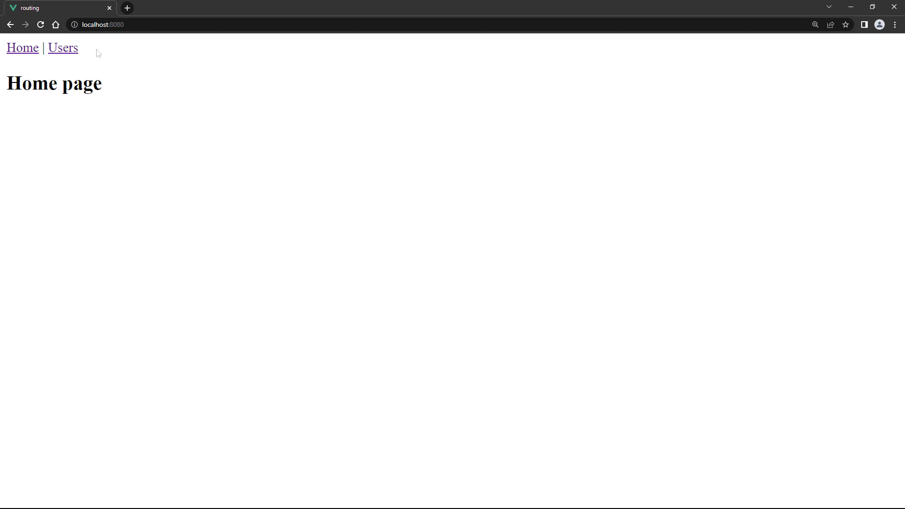
- Switch between Users and Home in the browser, then add a .router-link-exact-active style rule in App.vue
{"action": "left_click", "coordinate": [62, 48]}
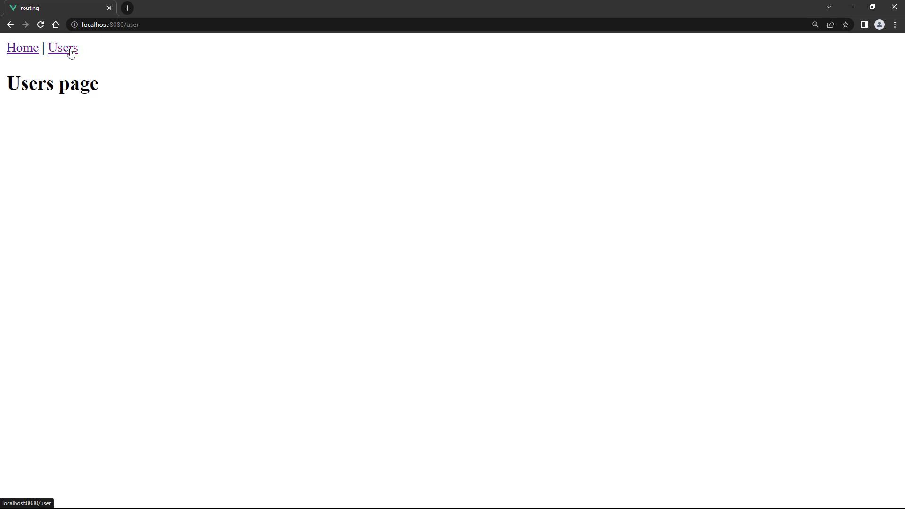
{"action": "mouse_move", "coordinate": [22, 48]}
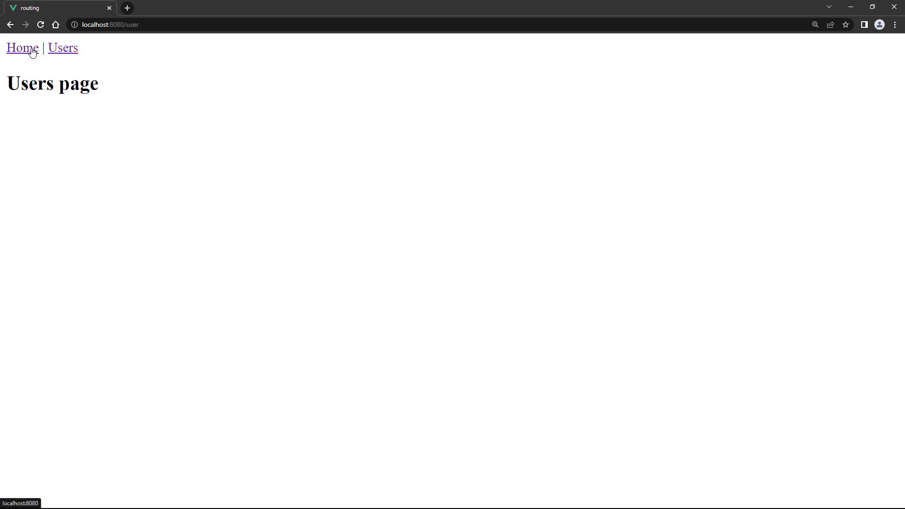
{"action": "left_click", "coordinate": [22, 48]}
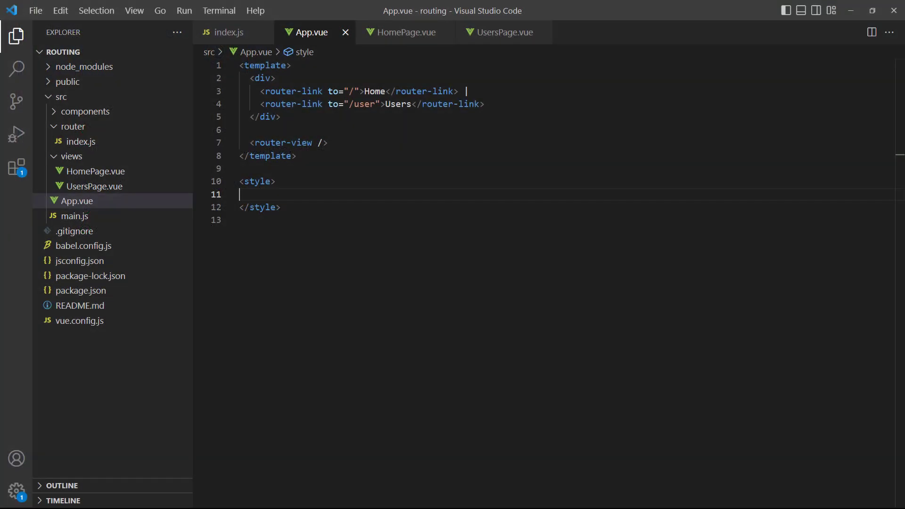
{"action": "type", "text": ".router-link-exact-"}
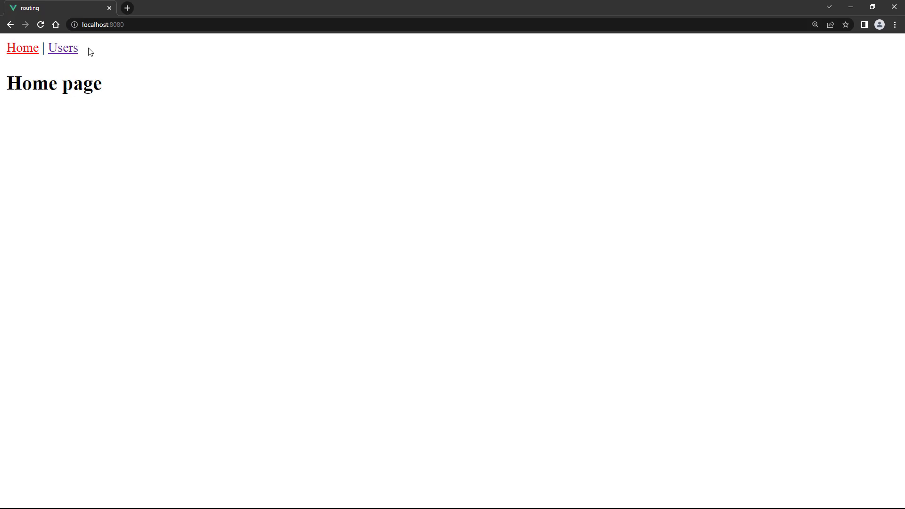
- Visit Users then Home to confirm the red highlight follows the active link
{"action": "left_click", "coordinate": [62, 48]}
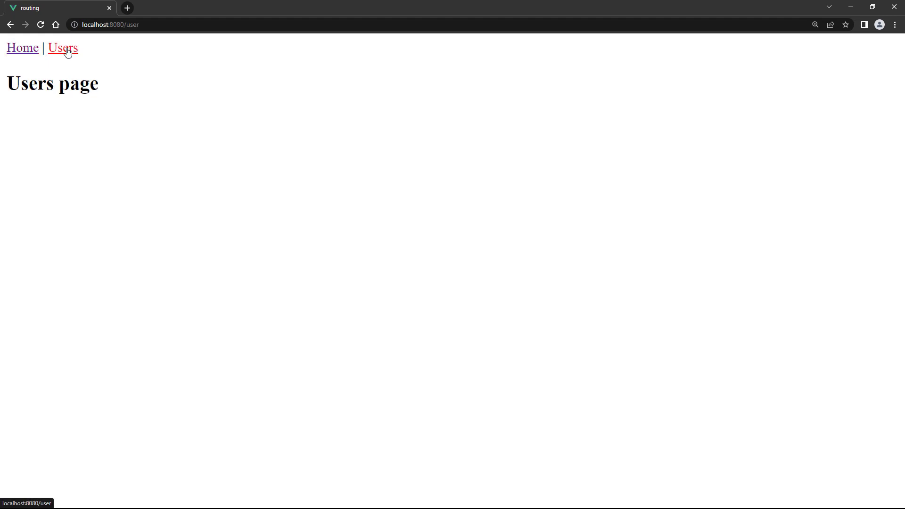
{"action": "mouse_move", "coordinate": [21, 48]}
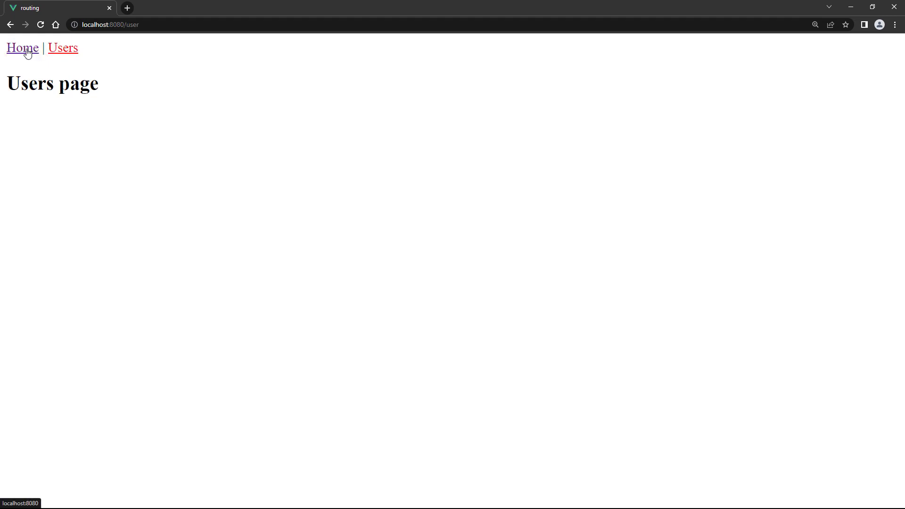
{"action": "left_click", "coordinate": [22, 48]}
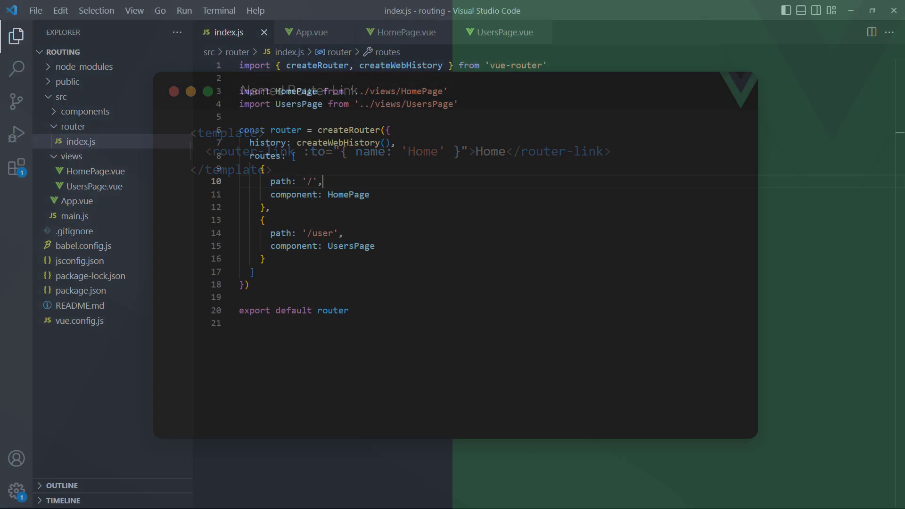
- Add name: 'Home' and name: 'Users' to the route objects in router/index.js, then return to App.vue
{"action": "type", "text": "name: 'Users',"}
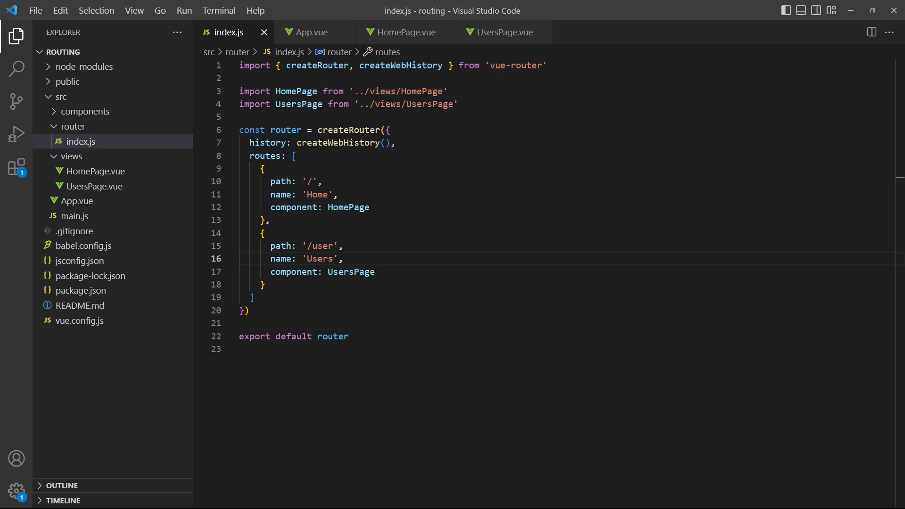
{"action": "left_click", "coordinate": [313, 32]}
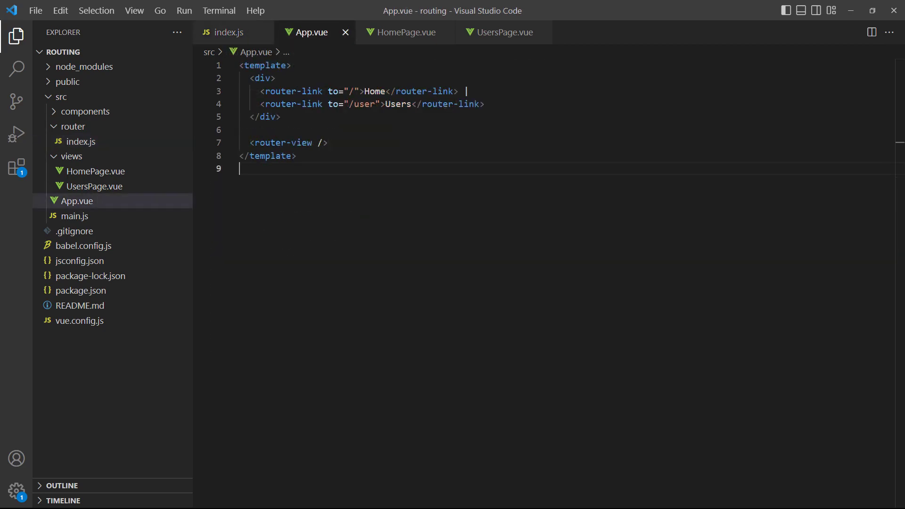
- Bind the links' to attributes to { name: 'Home' } and { name: 'Users' } with the : prefix
{"action": "left_click", "coordinate": [354, 91]}
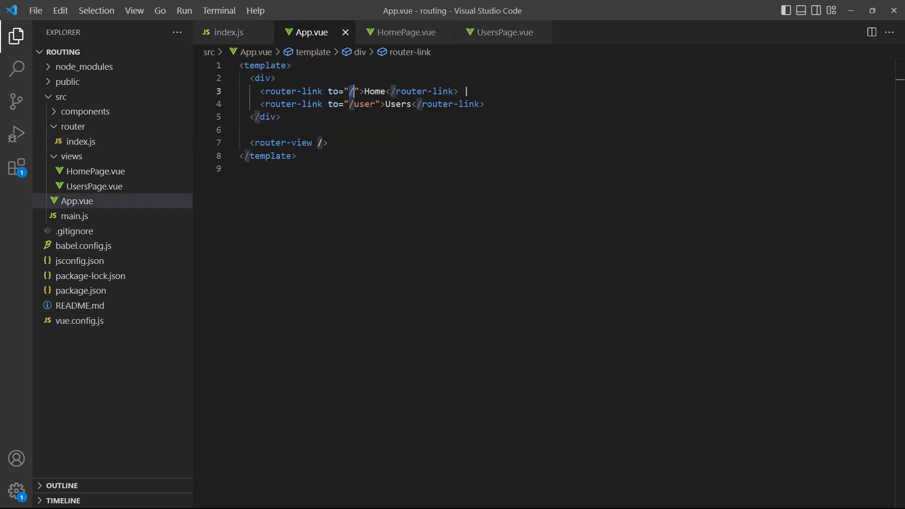
{"action": "type", "text": "{ name: 'Home' }"}
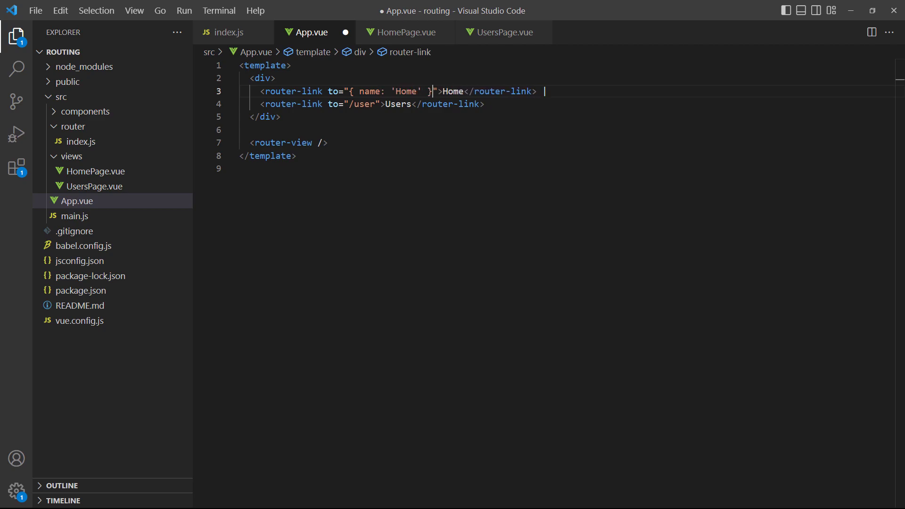
{"action": "double_click", "coordinate": [360, 105]}
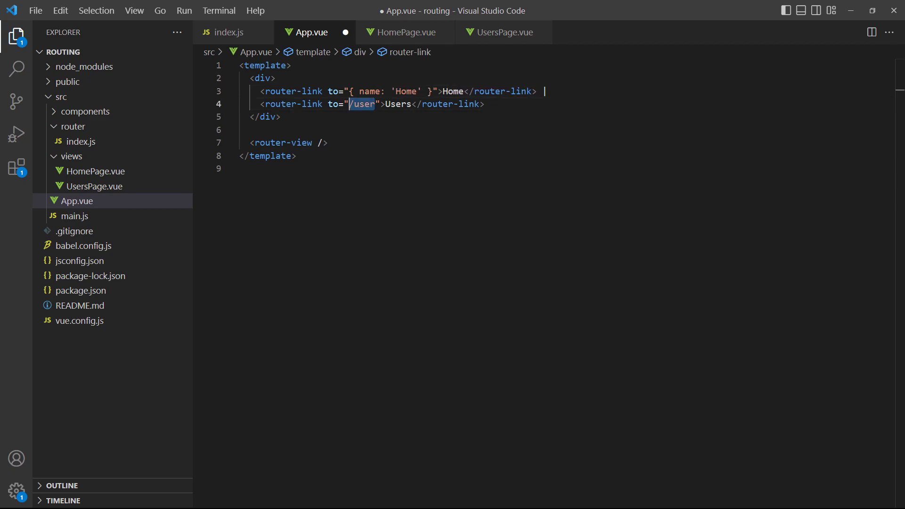
{"action": "type", "text": "{ name: 'Users' }"}
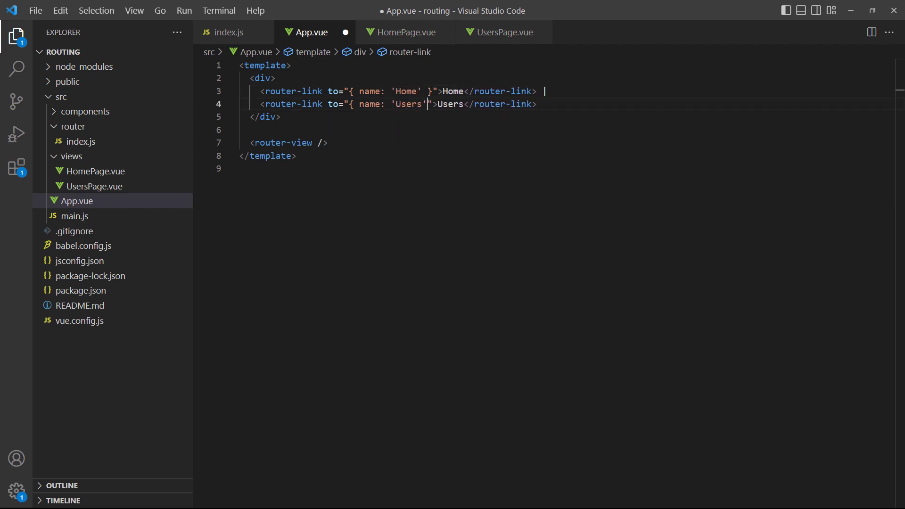
{"action": "type", "text": ":"}
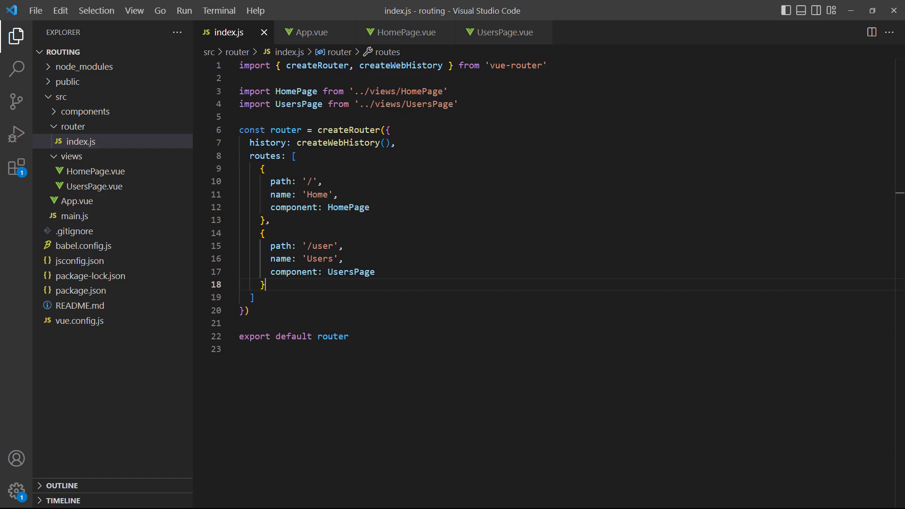
- Add a { path: '/member', redirect: '/user' } route after the Users route and save
{"action": "type", "text": ","}
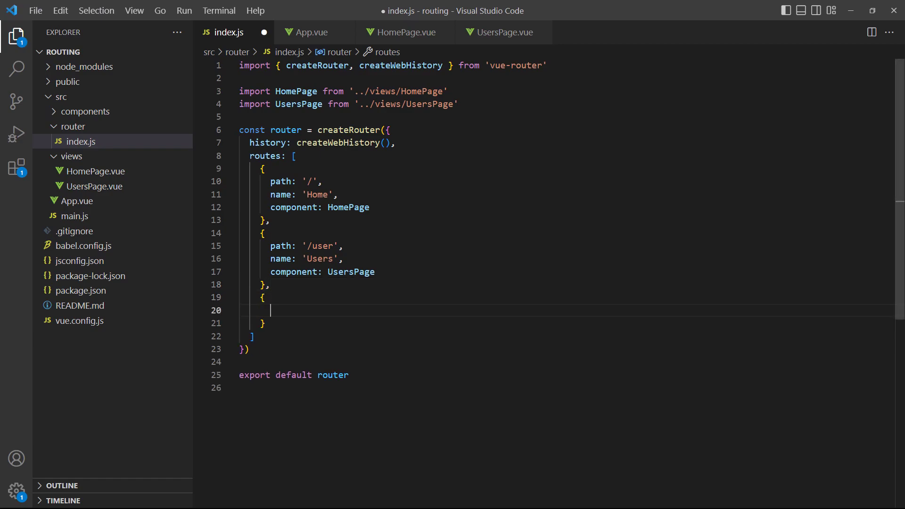
{"action": "type", "text": "path: '/member',"}
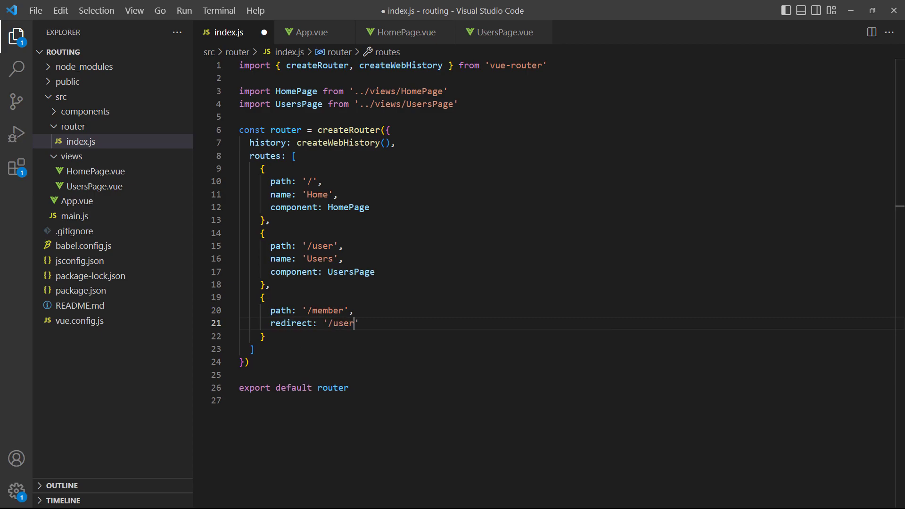
{"action": "key", "text": "ctrl+s"}
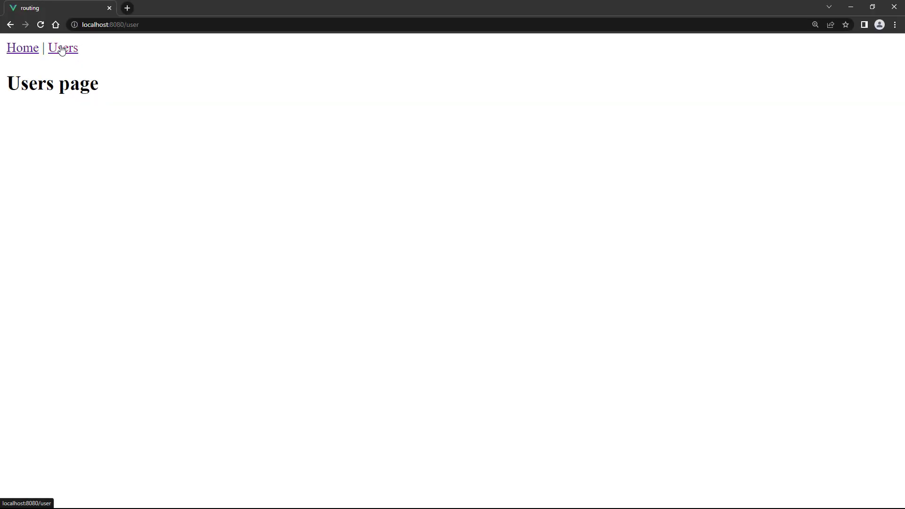
{"action": "mouse_move", "coordinate": [87, 50]}
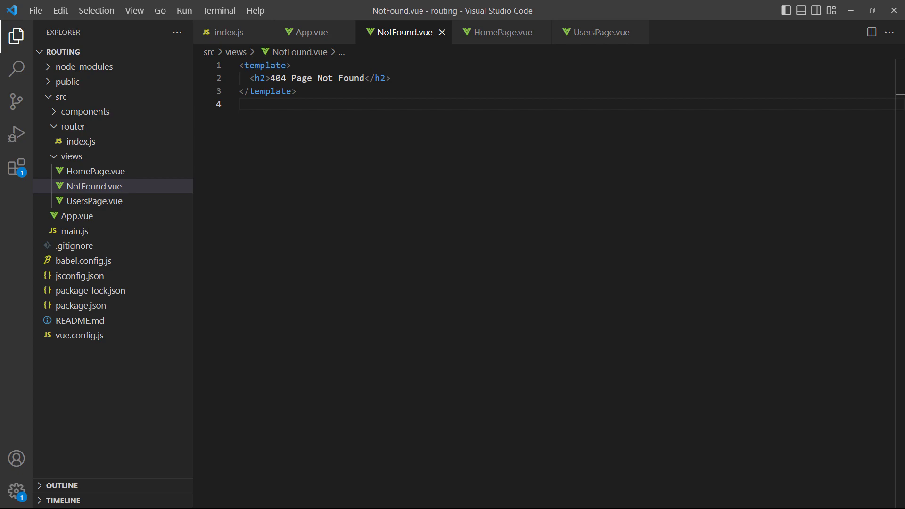
- Import NotFound and add the '/:catchAll(.*)' route named 'NotFound' using the NotFound component
{"action": "left_click", "coordinate": [76, 141]}
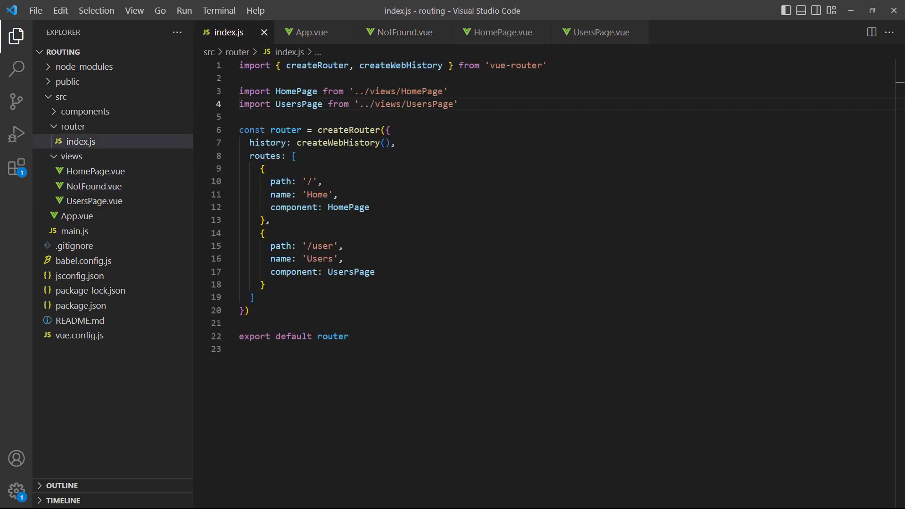
{"action": "type", "text": "import NotFound from '../views/NotFound"}
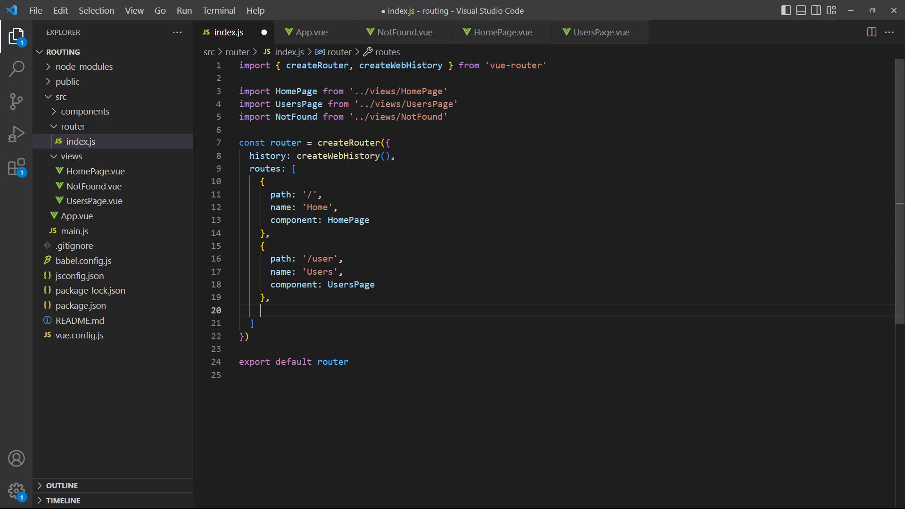
{"action": "type", "text": "{"}
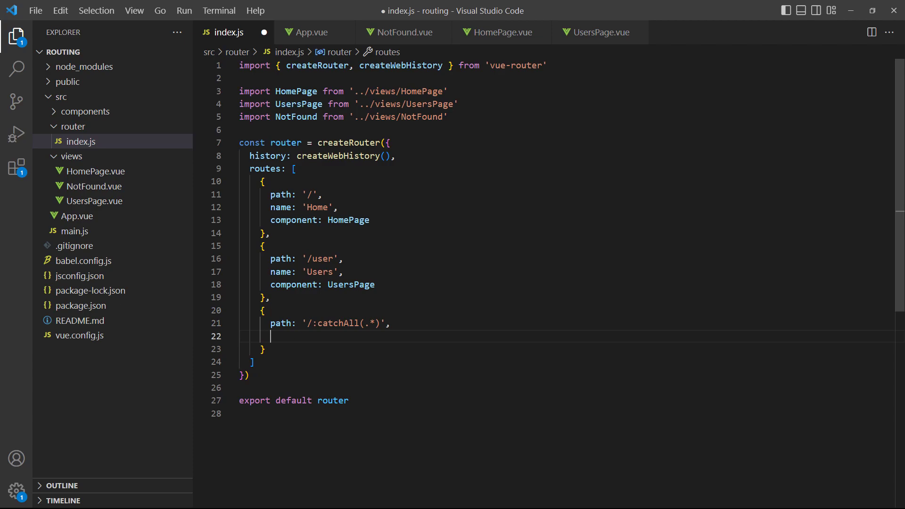
{"action": "type", "text": "name: 'NotFound',"}
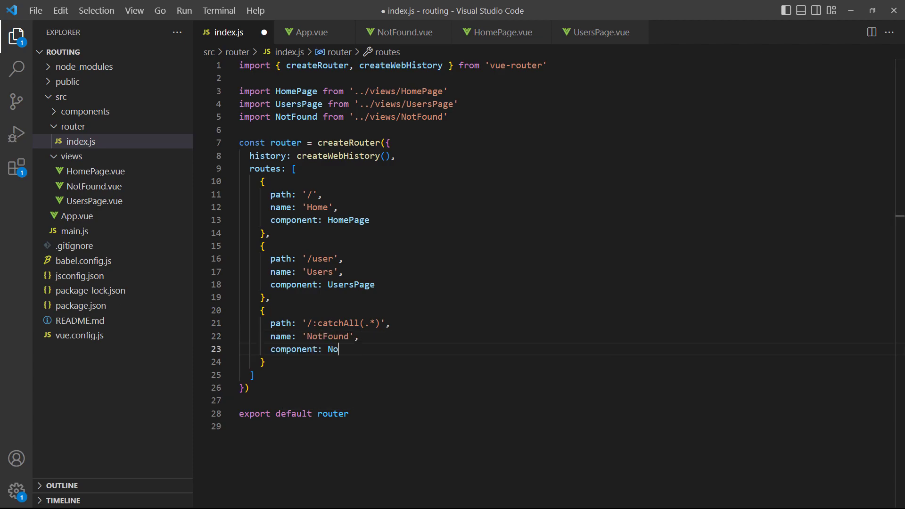
{"action": "type", "text": "tFound"}
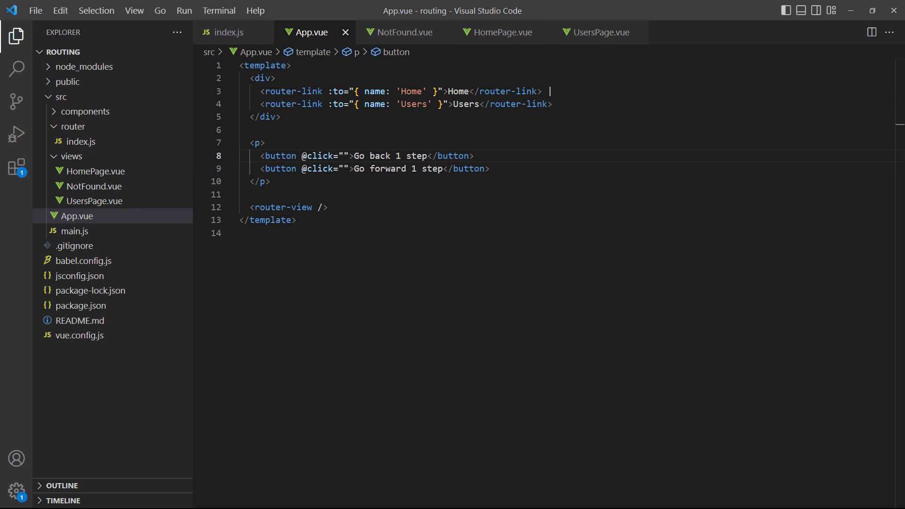
{"action": "type", "text": "$router.go(-1"}
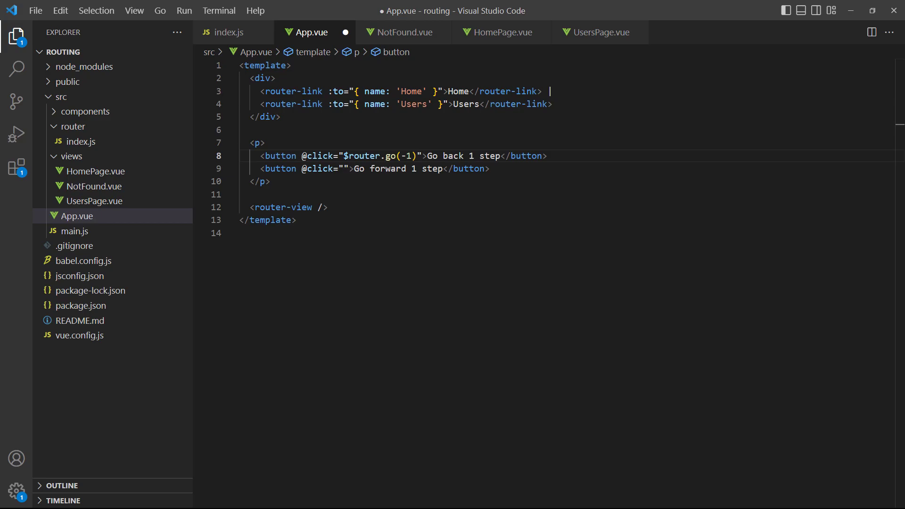
{"action": "type", "text": "$router.go(1)"}
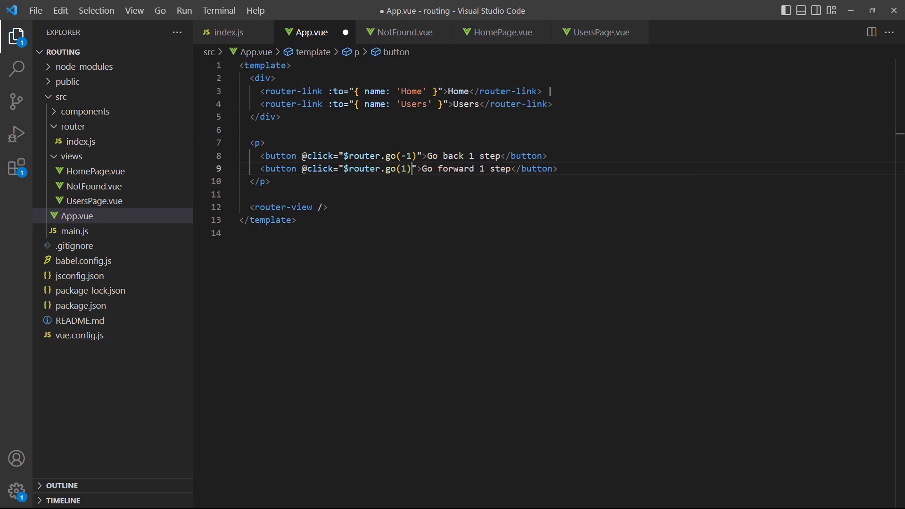
{"action": "key", "text": "ctrl+s"}
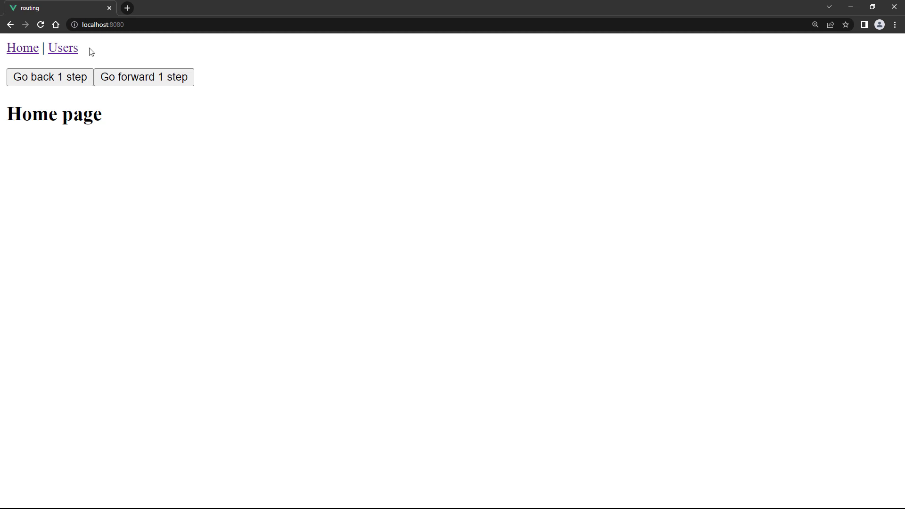
- Navigate to Users, step back to Home, then forward to Users using the history buttons
{"action": "left_click", "coordinate": [62, 48]}
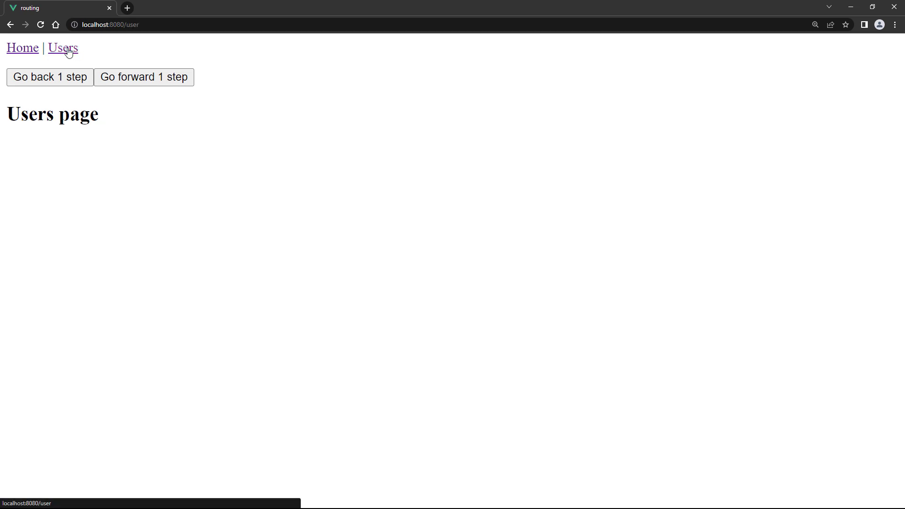
{"action": "left_click", "coordinate": [50, 76]}
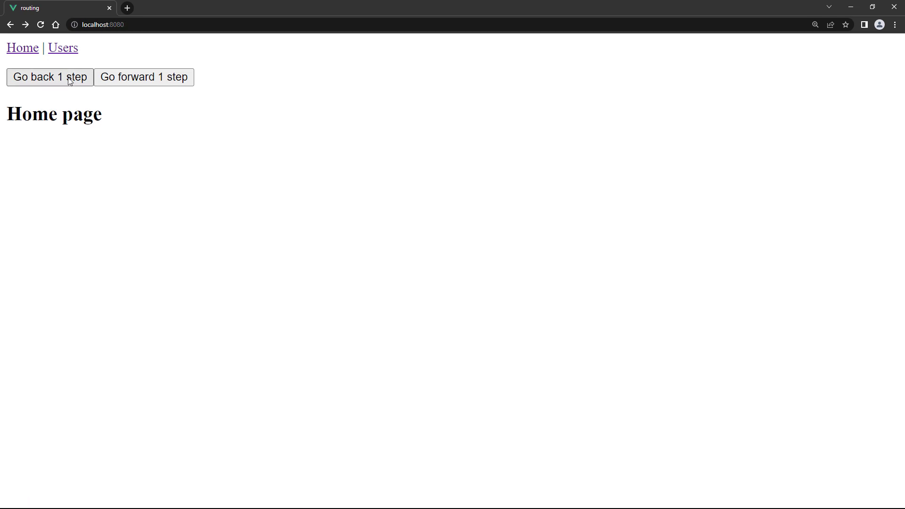
{"action": "left_click", "coordinate": [143, 76]}
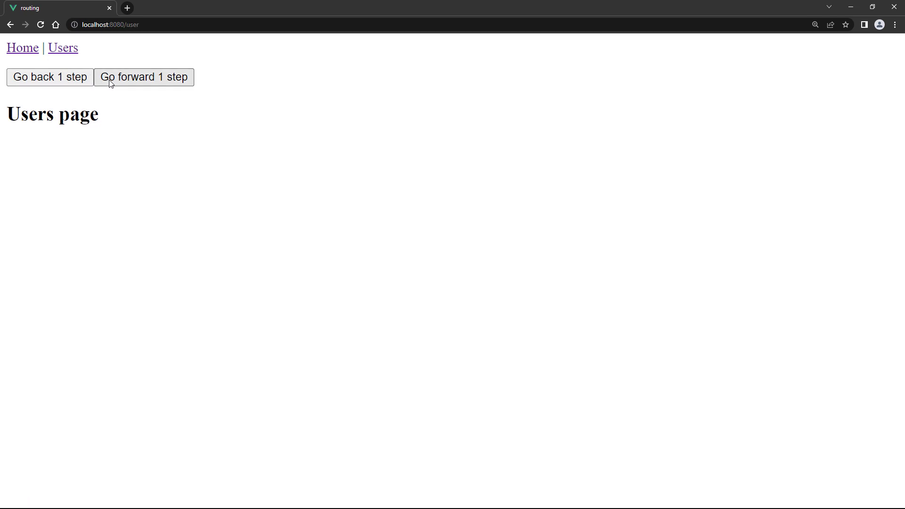
{"action": "mouse_move", "coordinate": [110, 102]}
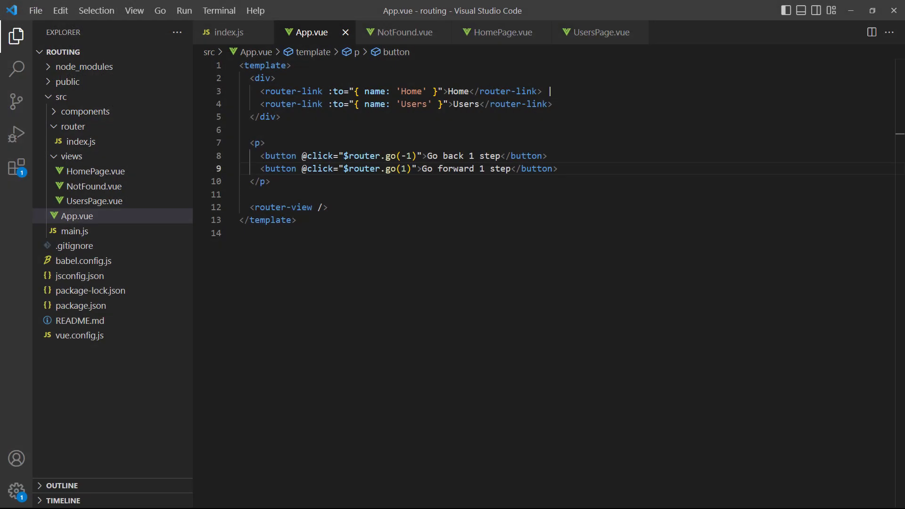
{"action": "type", "text": "<button"}
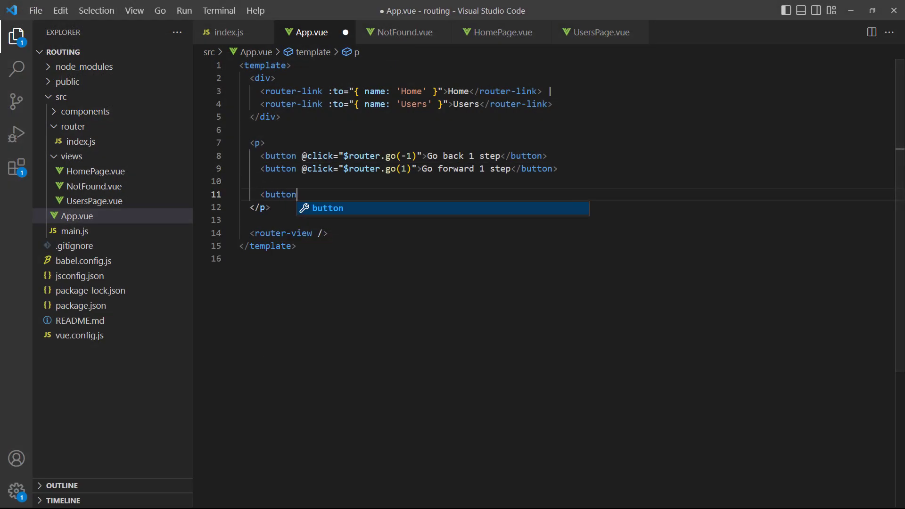
{"action": "type", "text": "@click=\"$router.push(\""}
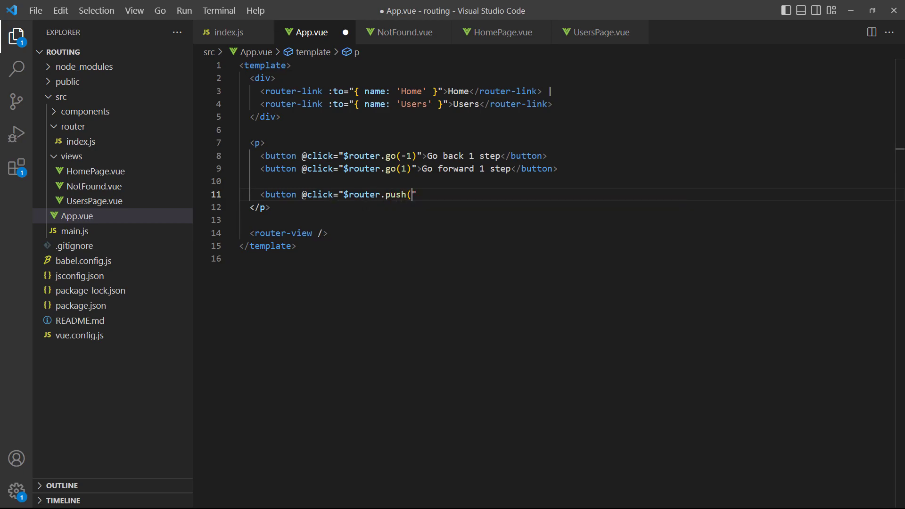
{"action": "type", "text": "/user/1')\">Redi"}
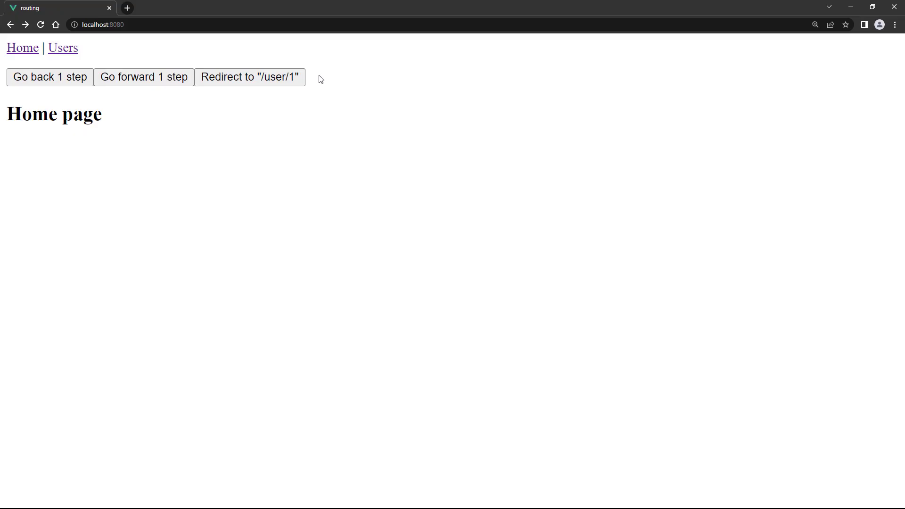
{"action": "mouse_move", "coordinate": [300, 79]}
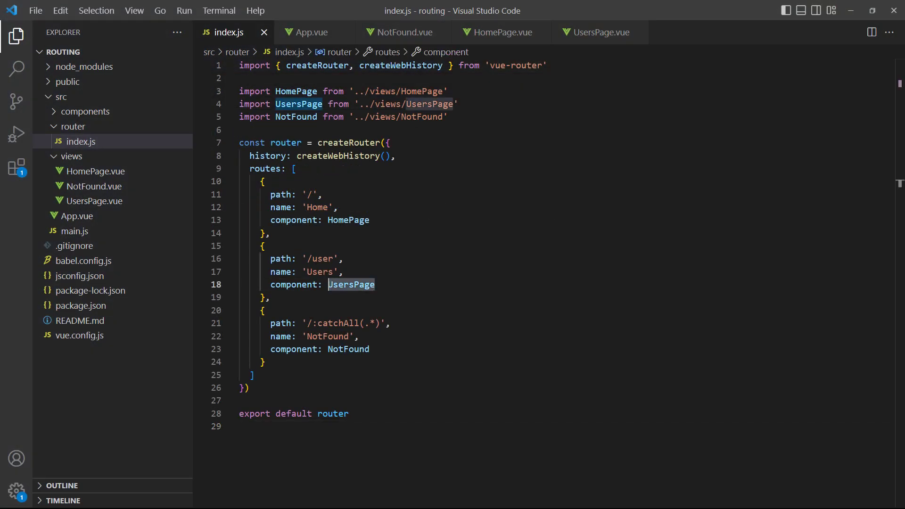
- Replace component: UsersPage with () => import('../views/UsersPage') for lazy loading
{"action": "type", "text": "() => impor"}
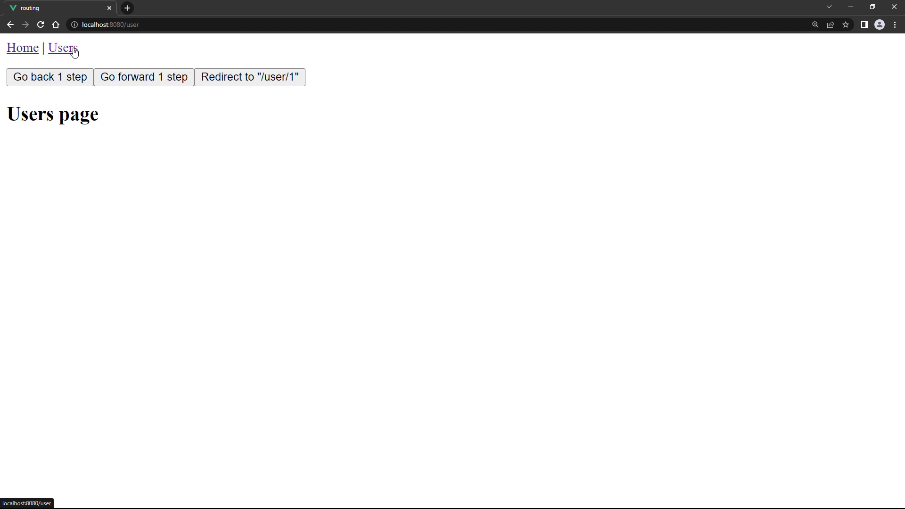
{"action": "mouse_move", "coordinate": [86, 51]}
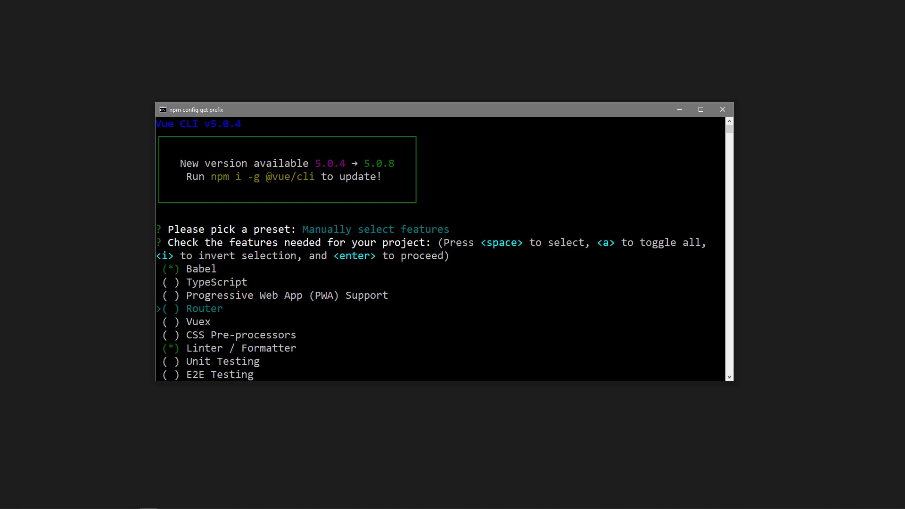
- Select Router in the feature list, accept history mode, and choose ESLint with error prevention only
{"action": "key", "text": "space"}
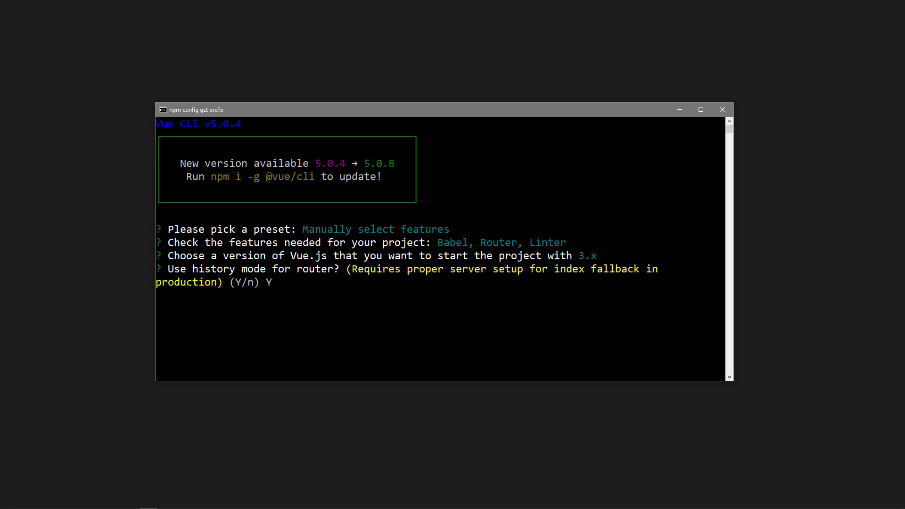
{"action": "key", "text": "Return"}
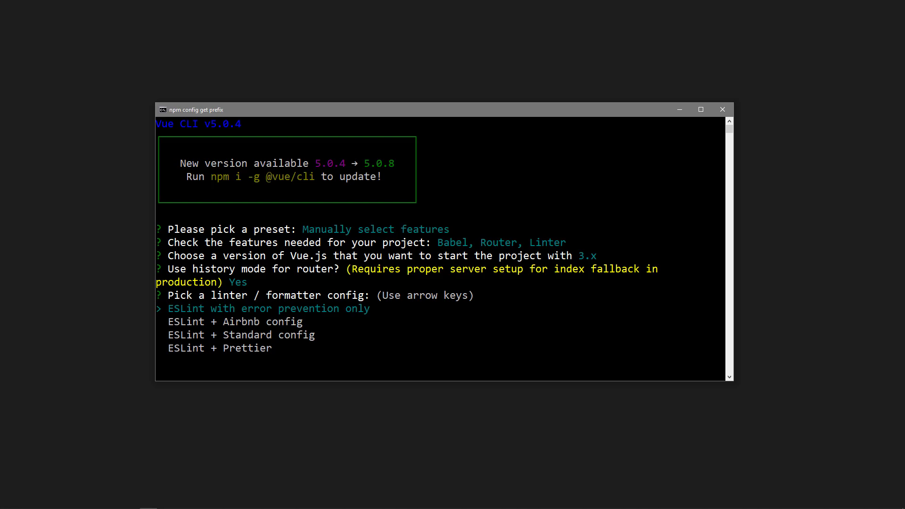
{"action": "key", "text": "Return"}
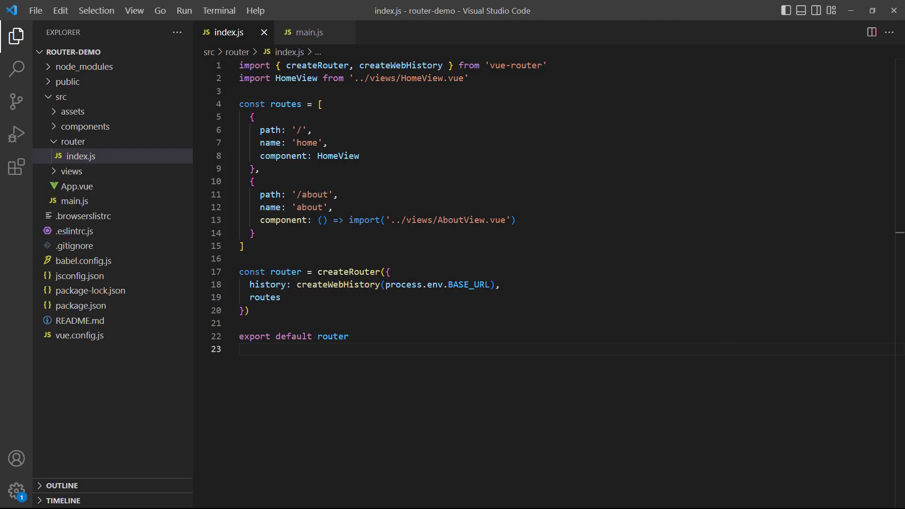
- Show src/main.js of the generated router-demo project, where App is mounted with the router
{"action": "left_click", "coordinate": [310, 32]}
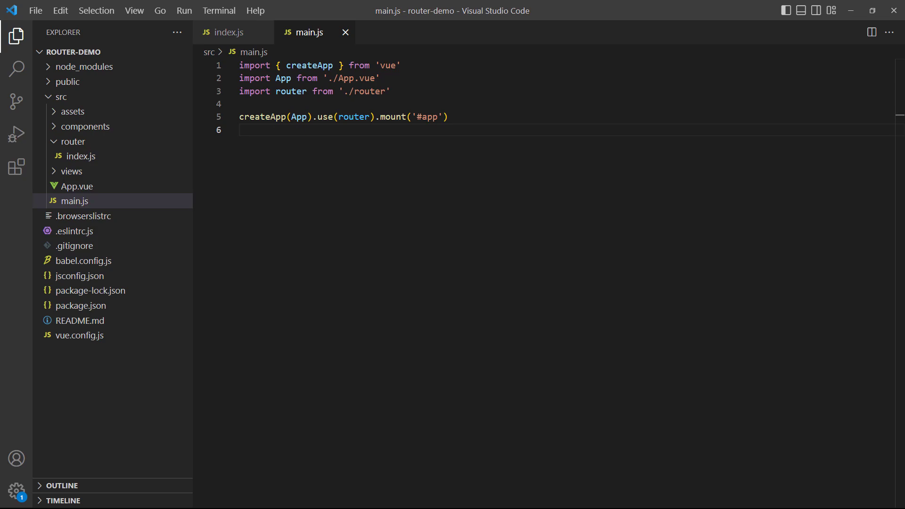